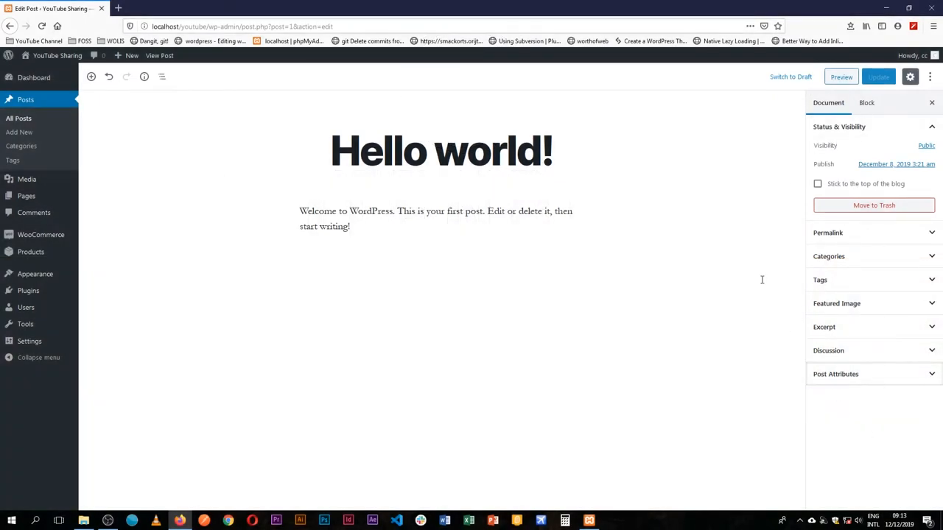
mouse_move(180, 98)
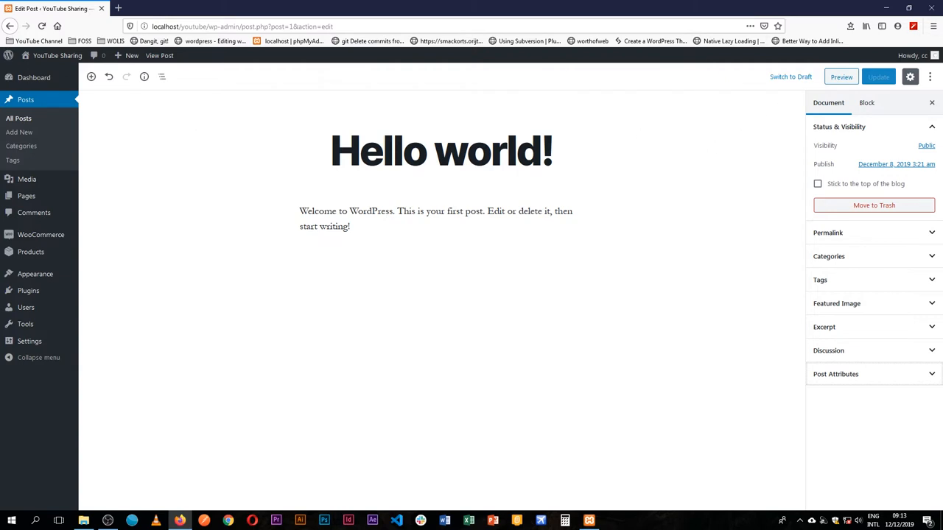
Close the Settings sidebar and add a new paragraph 'More content' under the welcome text.
click(913, 76)
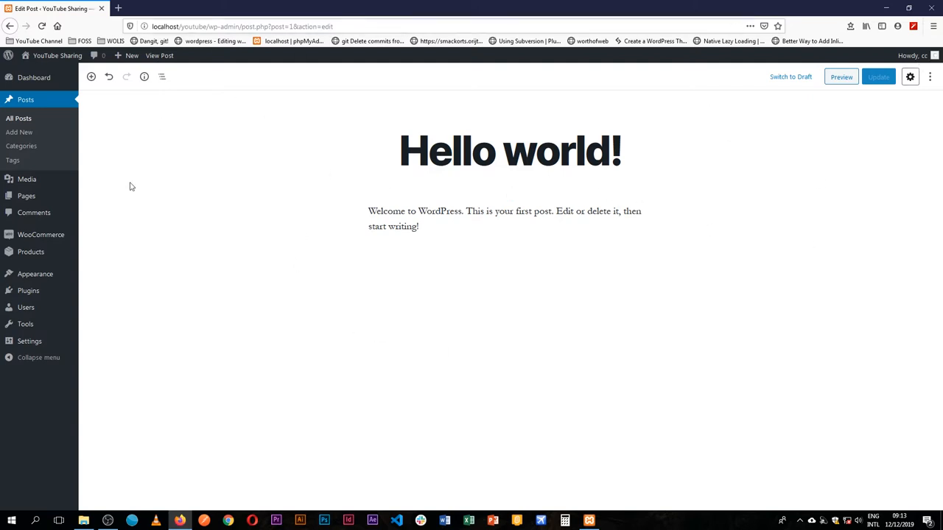
click(467, 212)
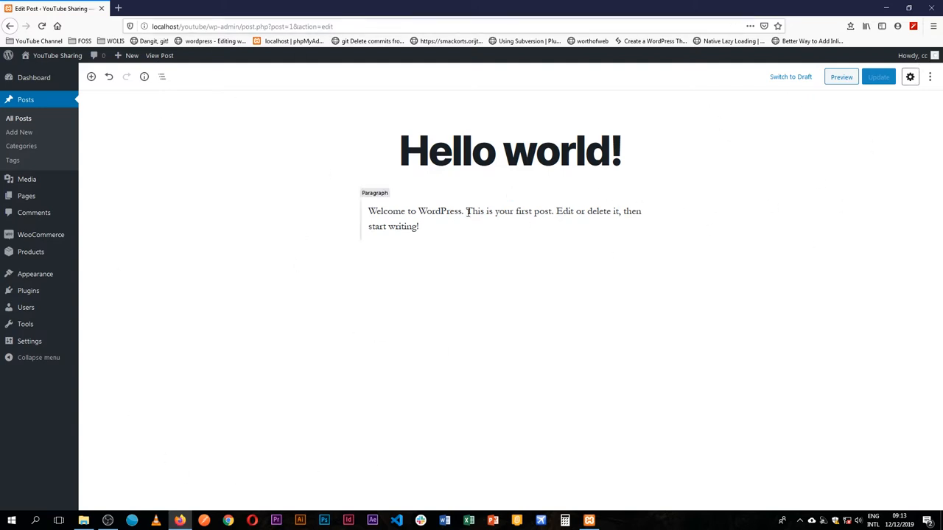
text(M)
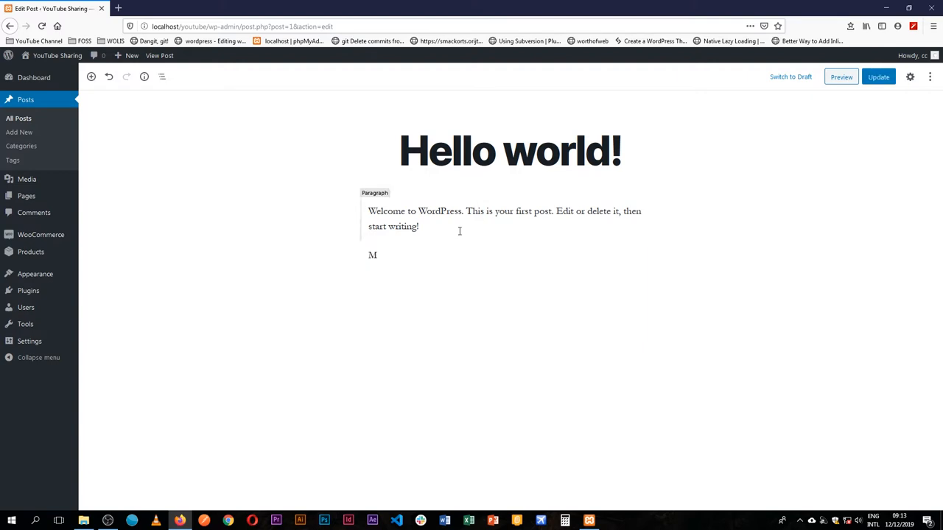
text(ore content)
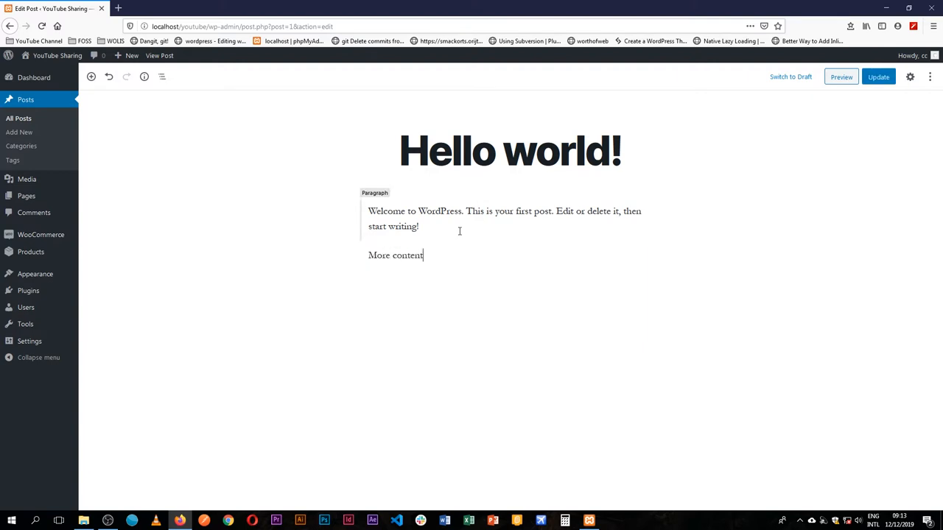
click(395, 255)
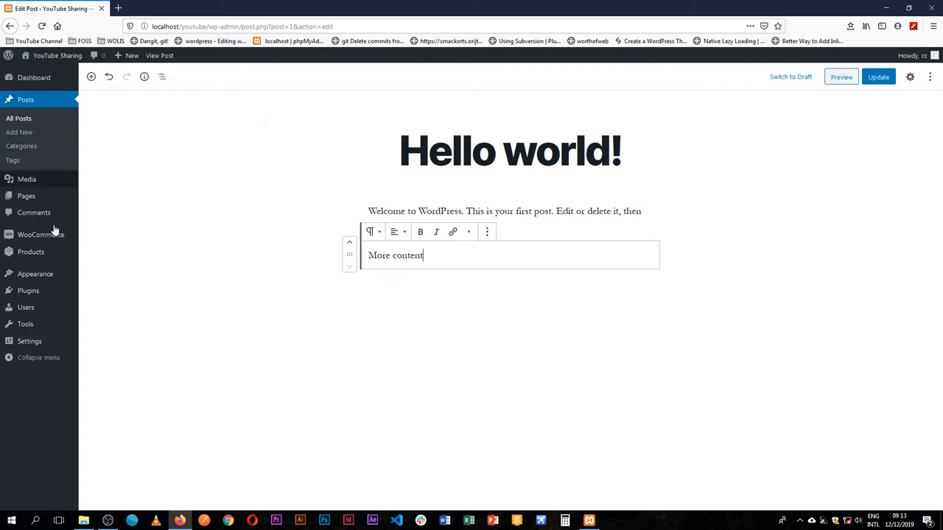
mouse_move(339, 319)
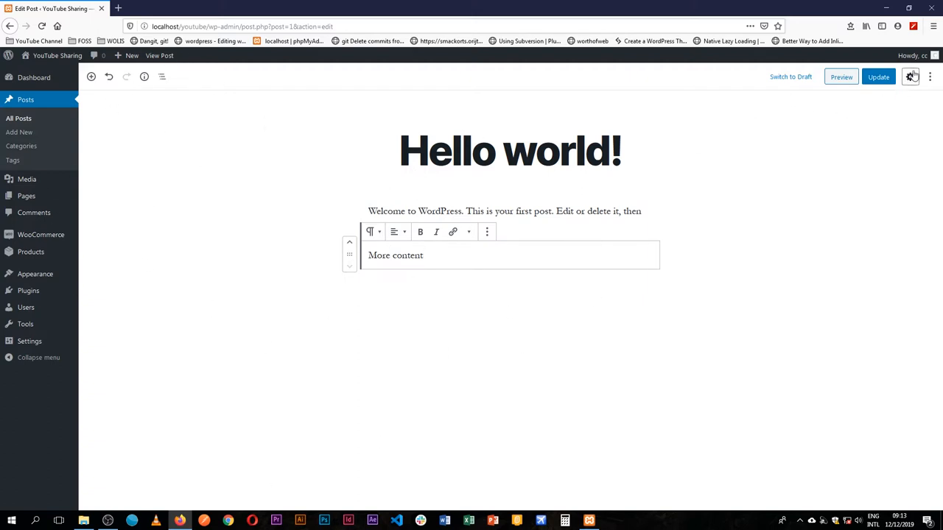
mouse_move(912, 77)
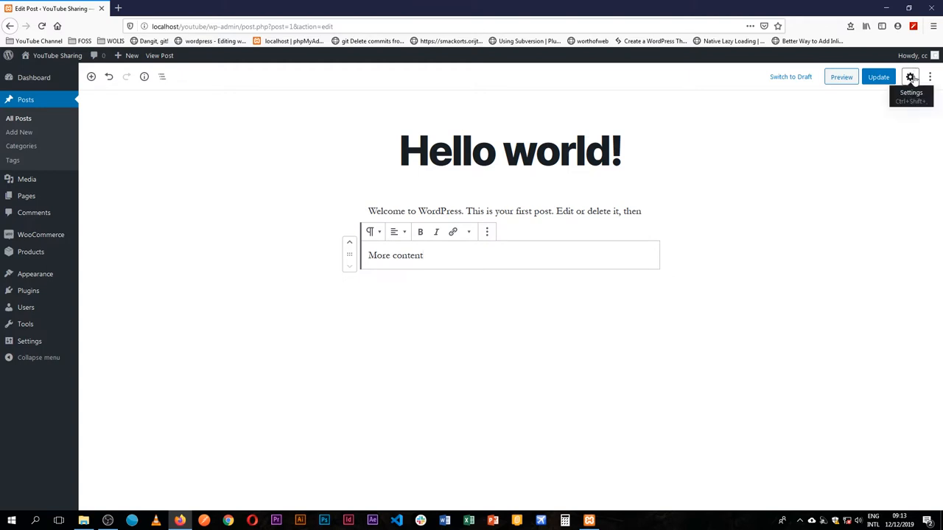
Reopen the Settings sidebar from the gear button in the top bar.
click(911, 76)
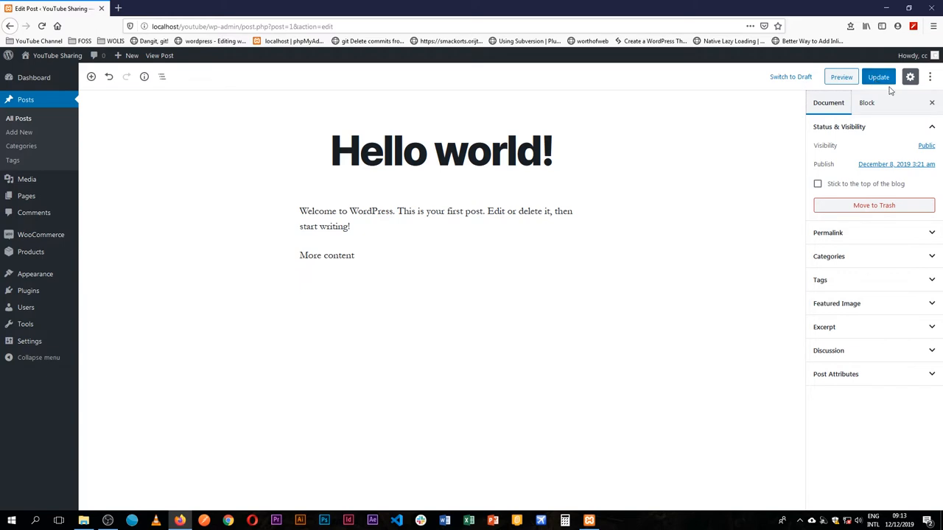
click(912, 56)
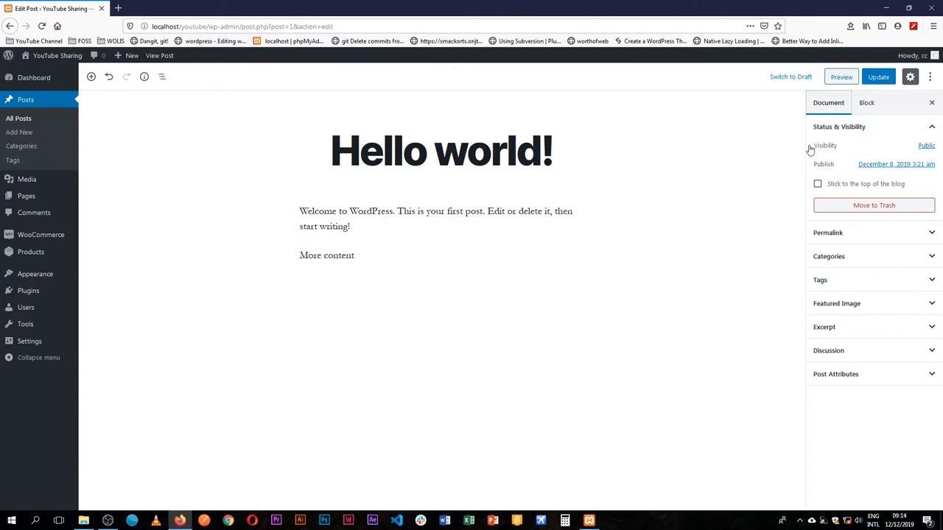
mouse_move(893, 118)
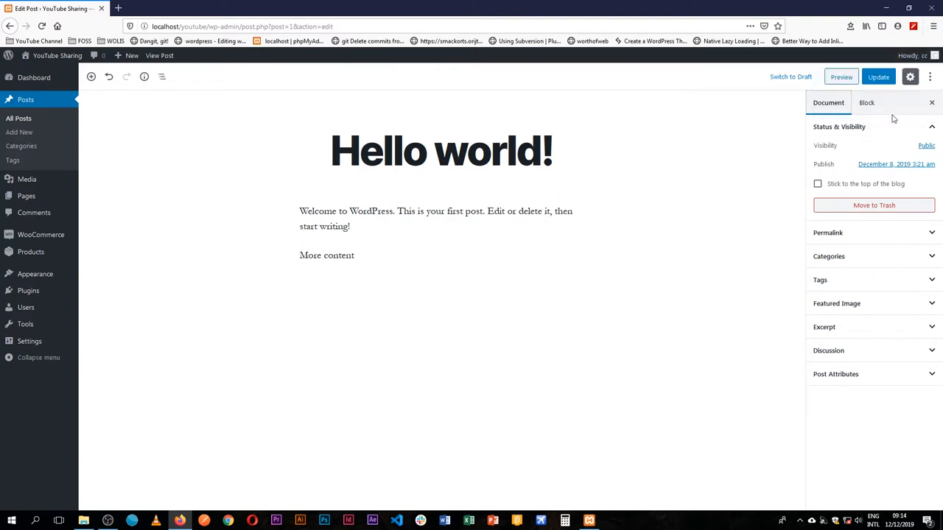
Enable Spotlight Mode from More tools, then toggle Fullscreen Mode on and back off.
click(931, 77)
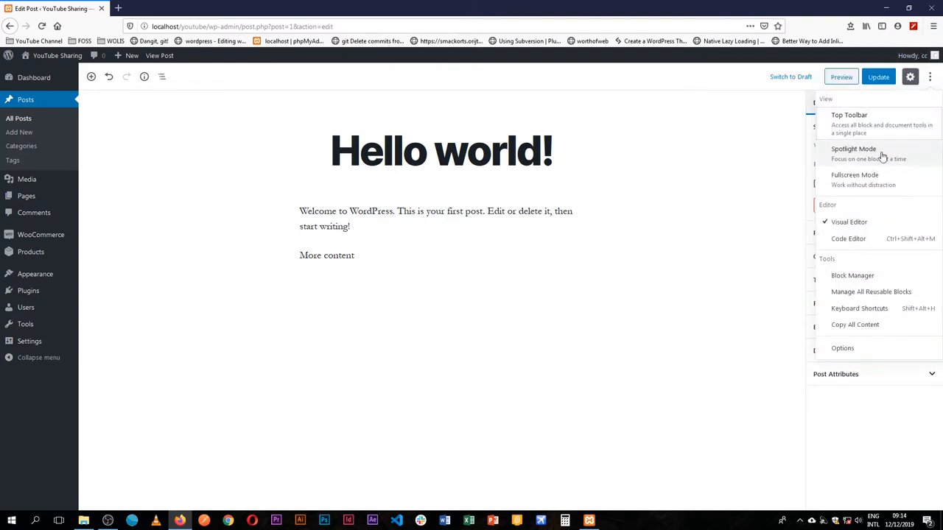
mouse_move(878, 115)
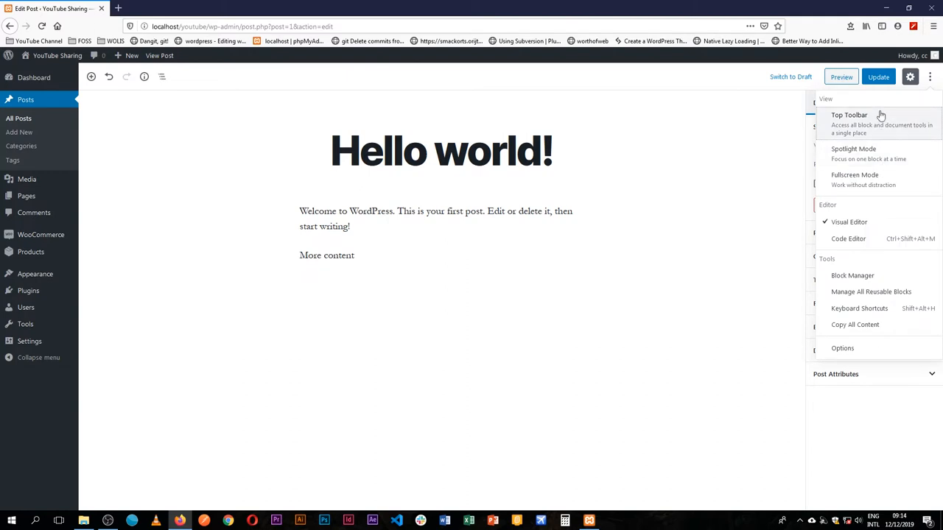
mouse_move(871, 292)
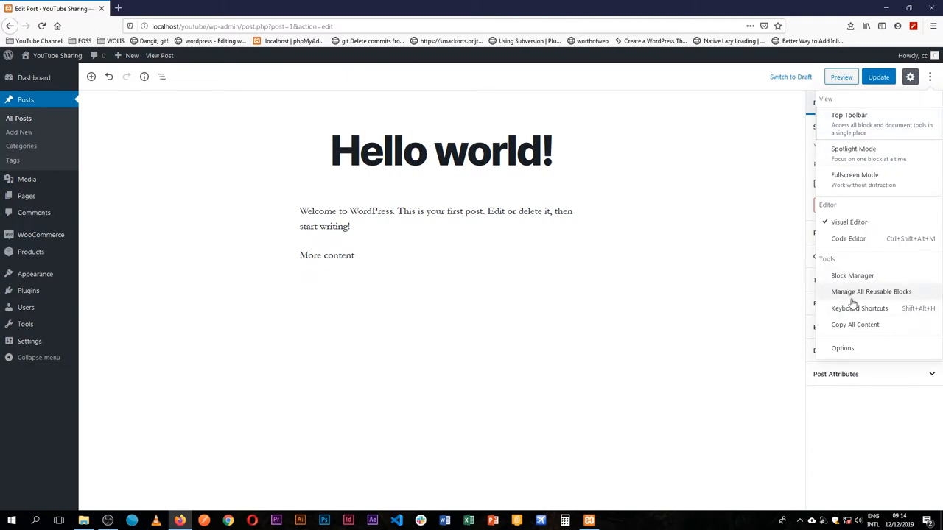
click(852, 149)
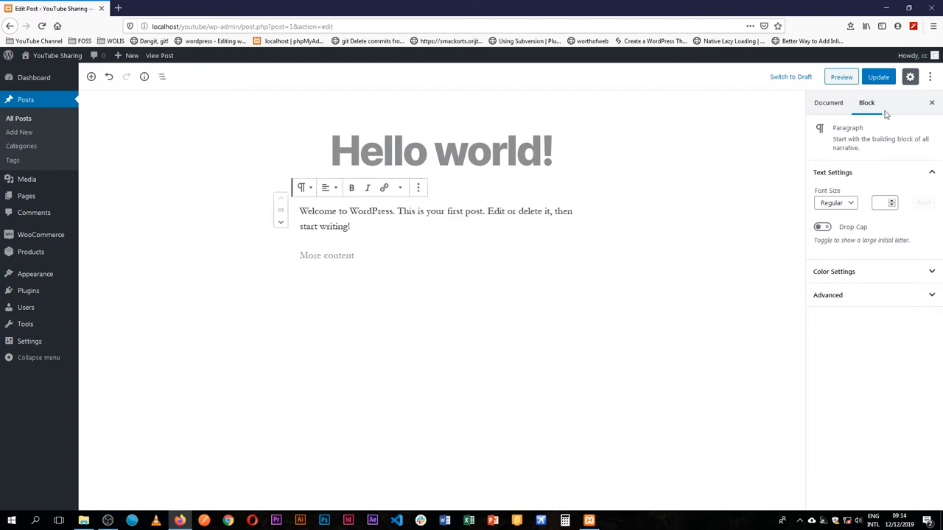
click(931, 76)
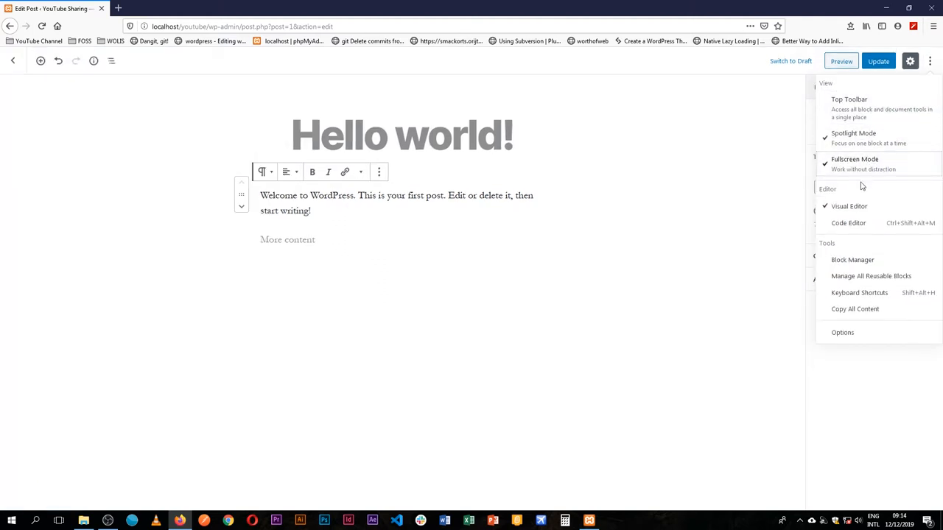
click(913, 61)
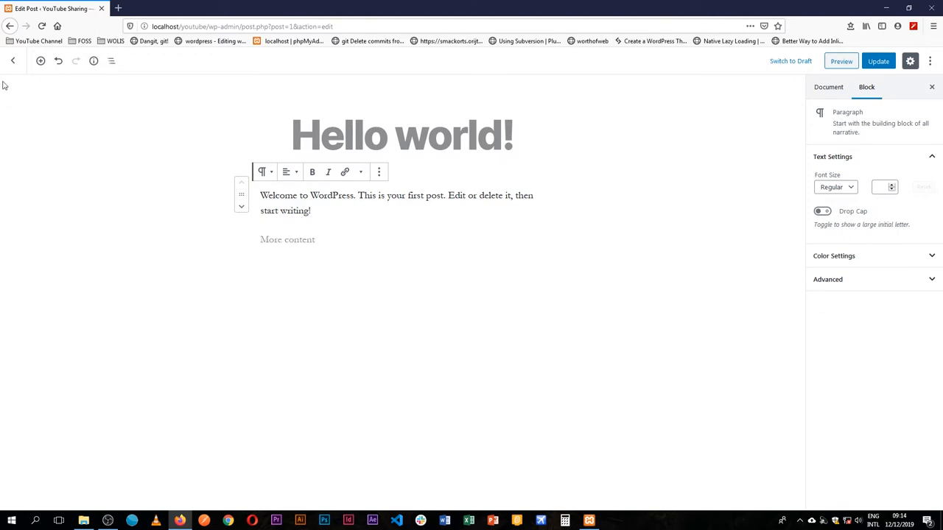
mouse_move(904, 177)
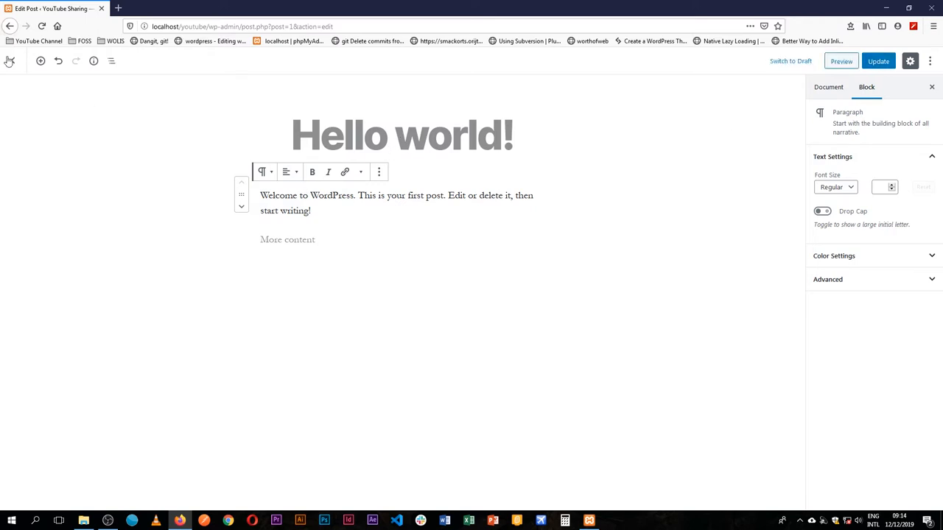
click(932, 62)
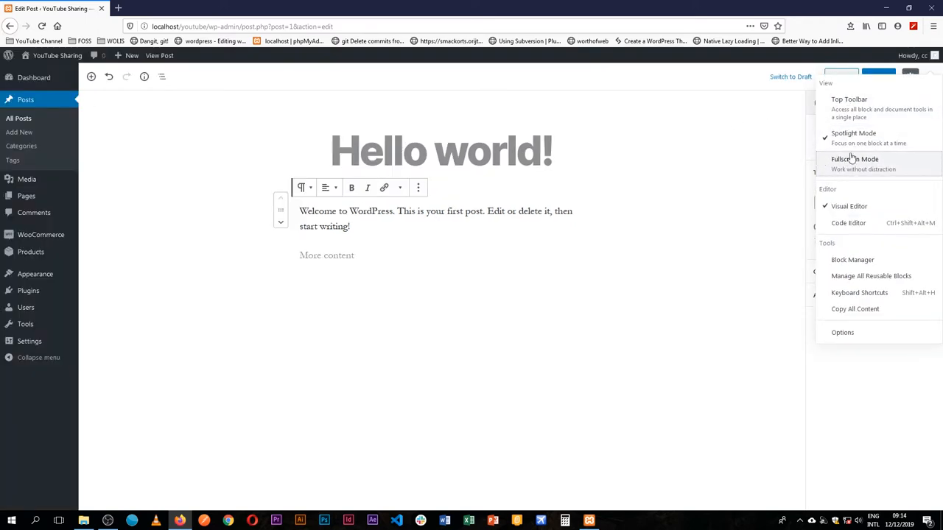
Uncheck Spotlight Mode, enable Top Toolbar, select 'WordPress', and start an empty block below More content.
click(853, 137)
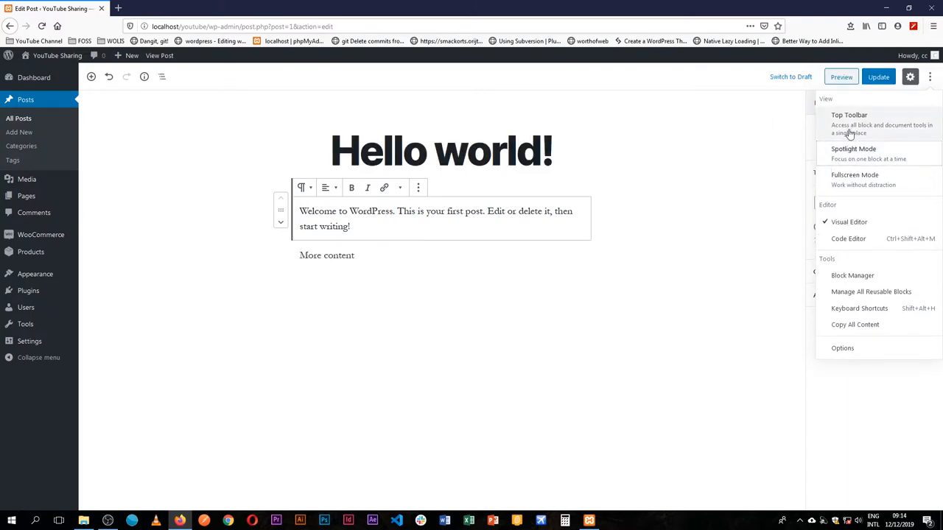
click(848, 115)
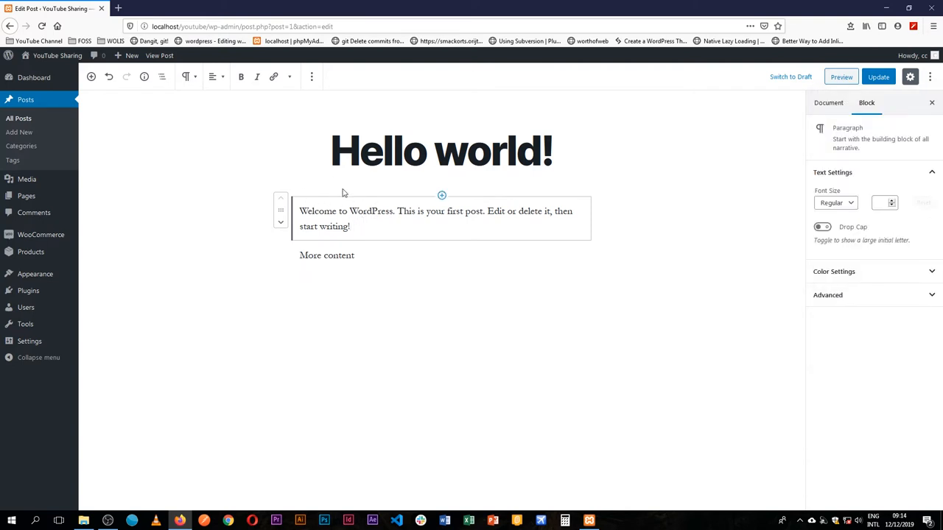
mouse_move(336, 195)
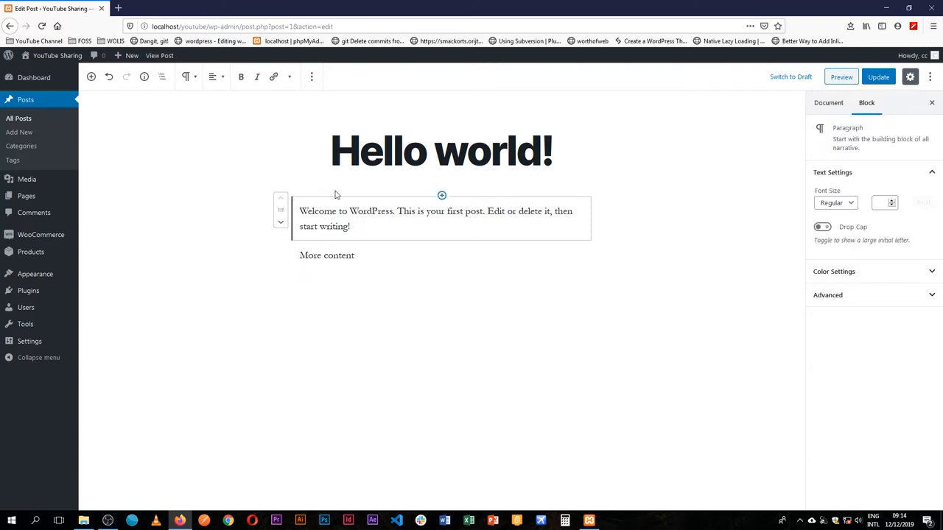
double_click(370, 212)
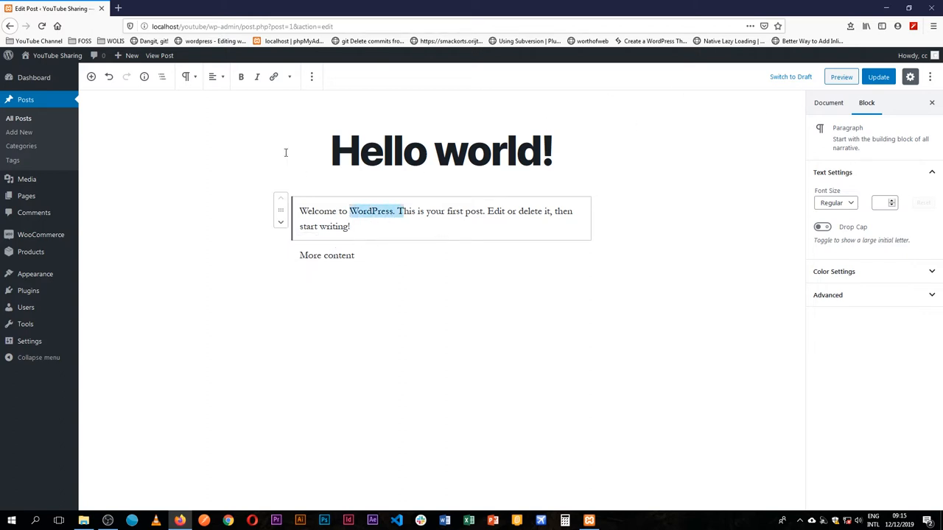
mouse_move(418, 278)
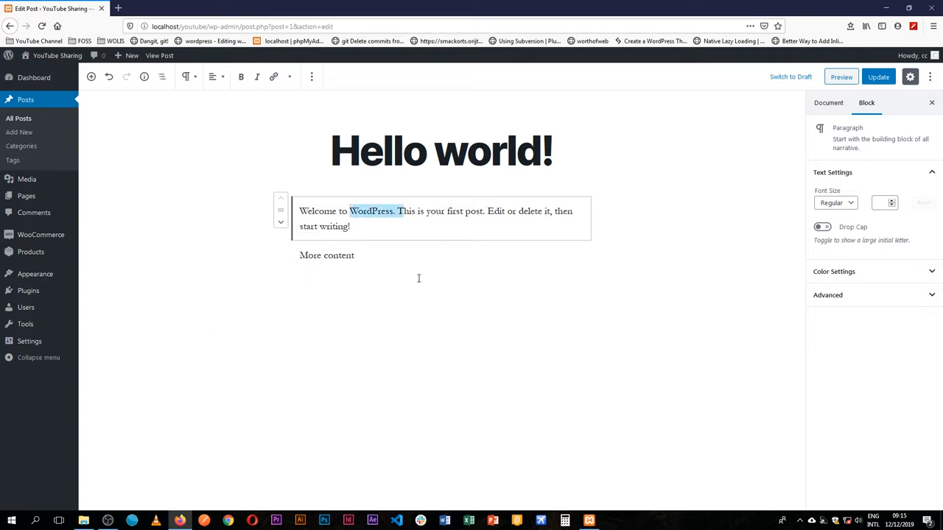
click(380, 255)
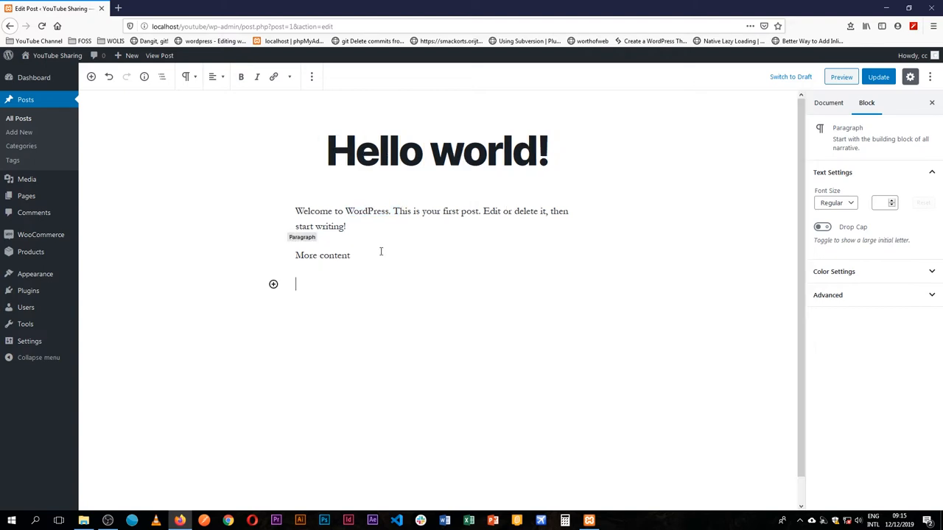
Insert an Image block via /image below More content and switch on Fullscreen Mode.
text(/image)
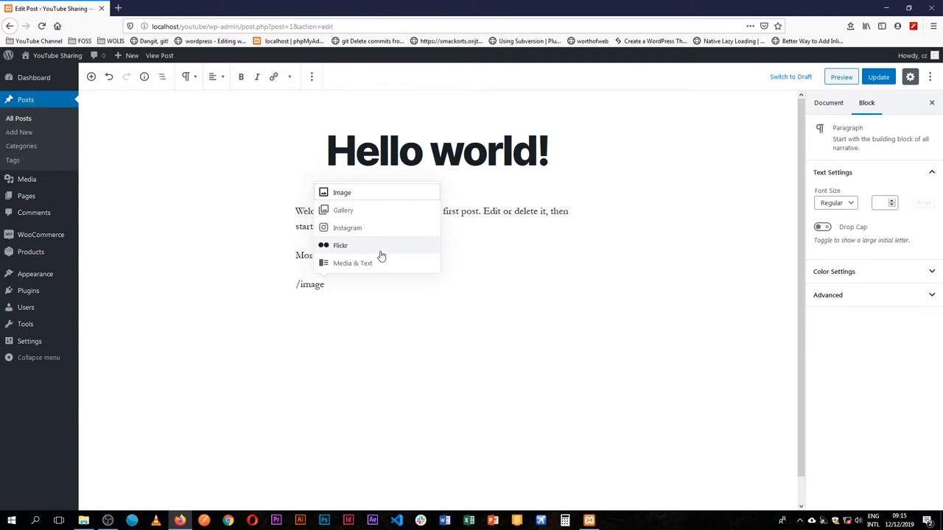
click(342, 191)
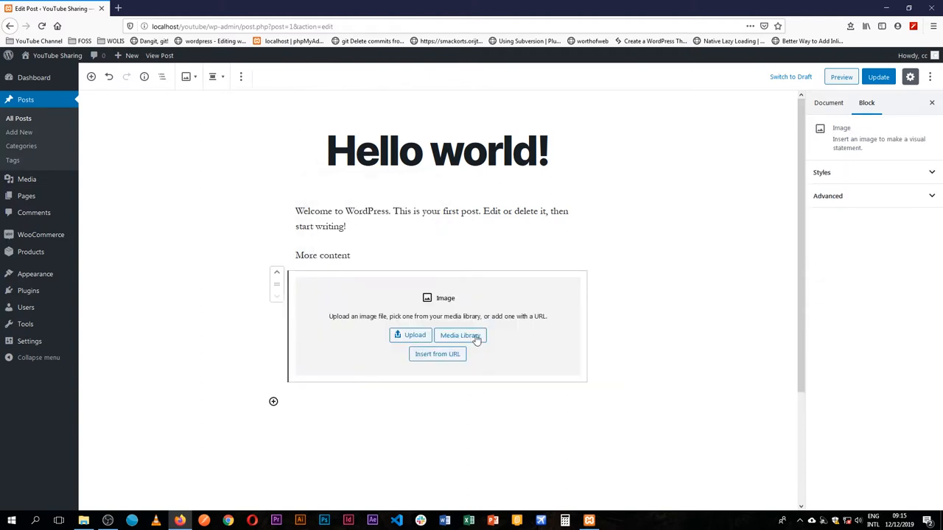
mouse_move(171, 104)
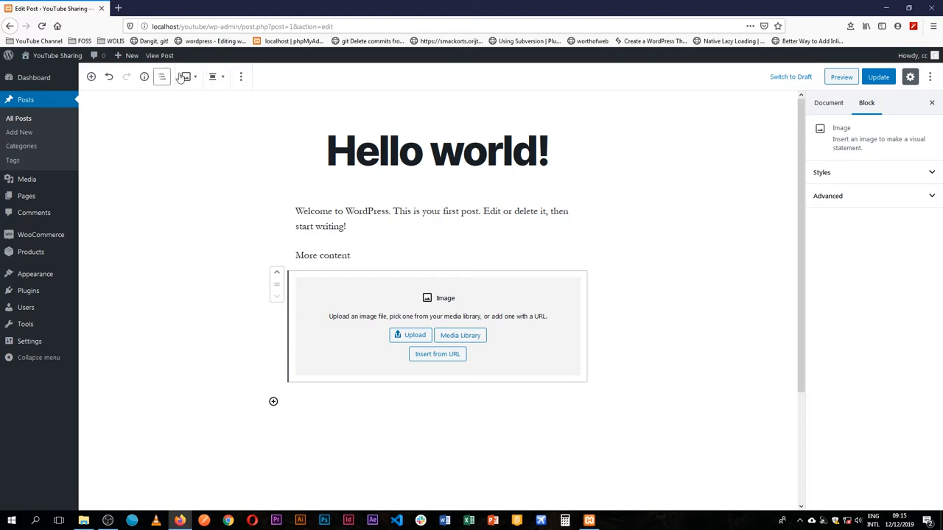
click(931, 77)
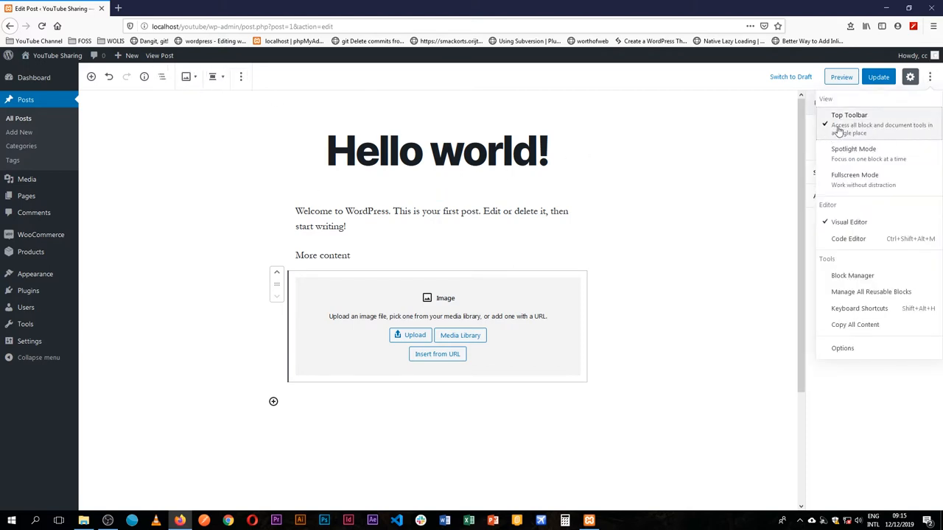
mouse_move(875, 134)
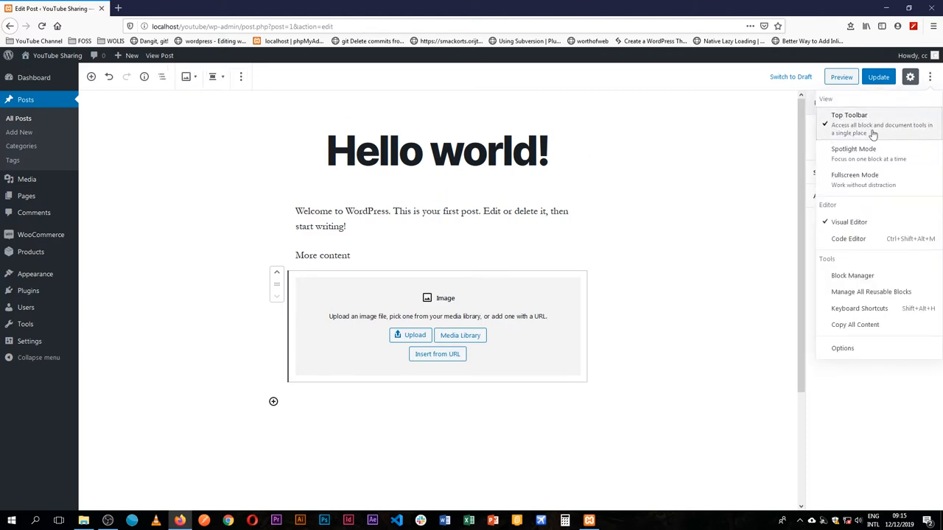
click(852, 174)
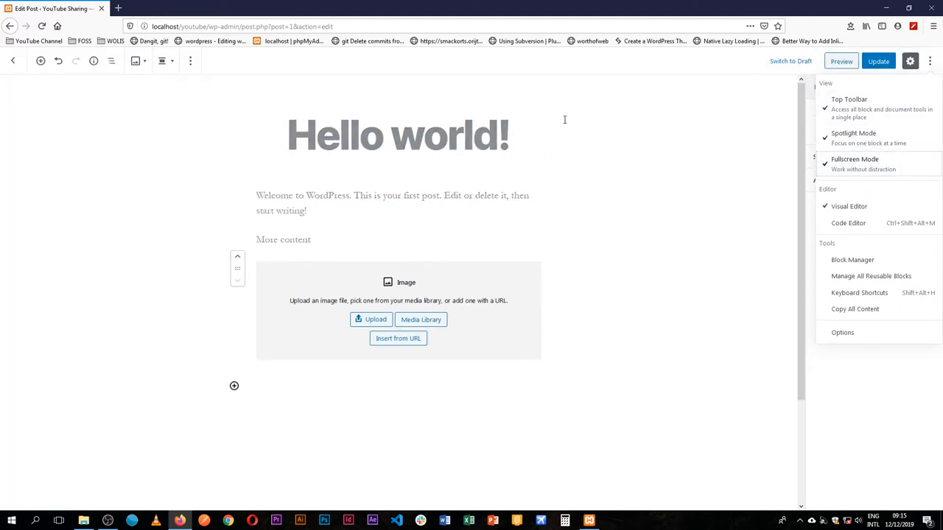
mouse_move(810, 137)
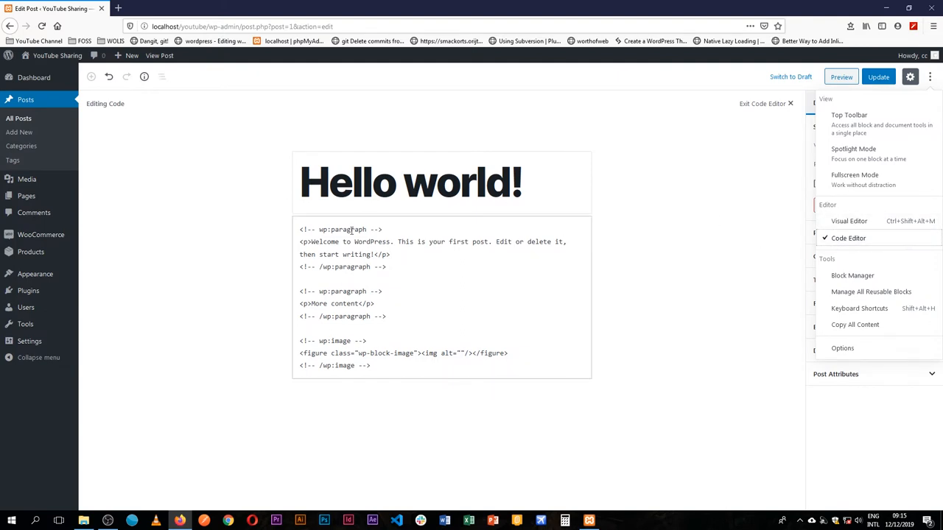
mouse_move(301, 242)
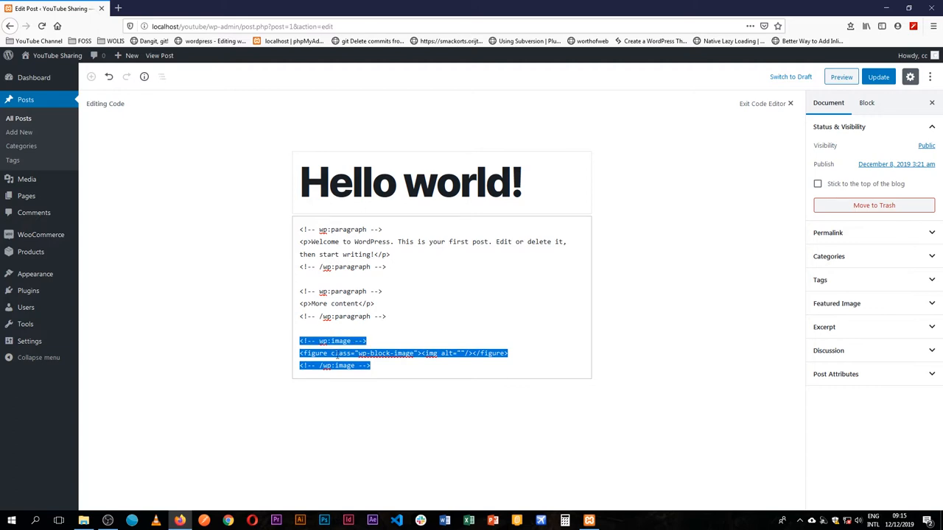
Deselect the image block markup in the code editor view.
click(393, 330)
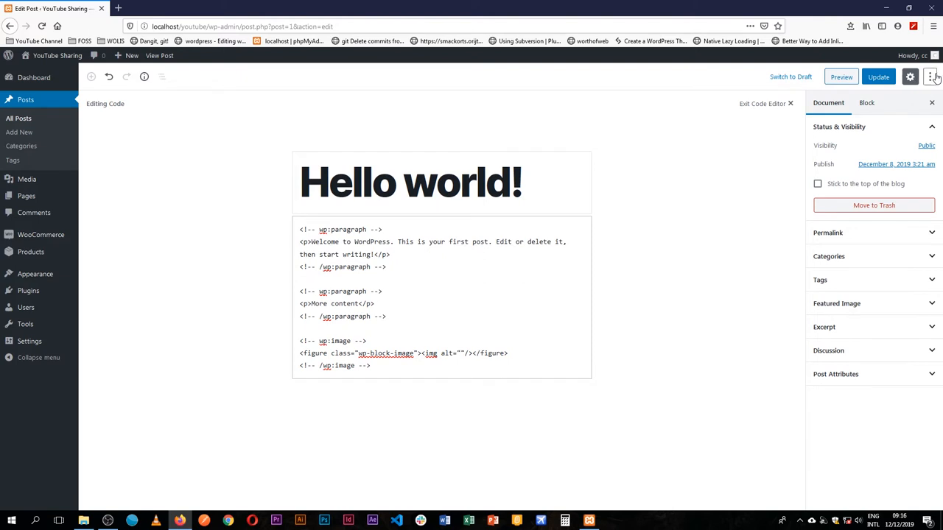
Switch back to the Visual Editor from the More tools & options menu.
click(931, 76)
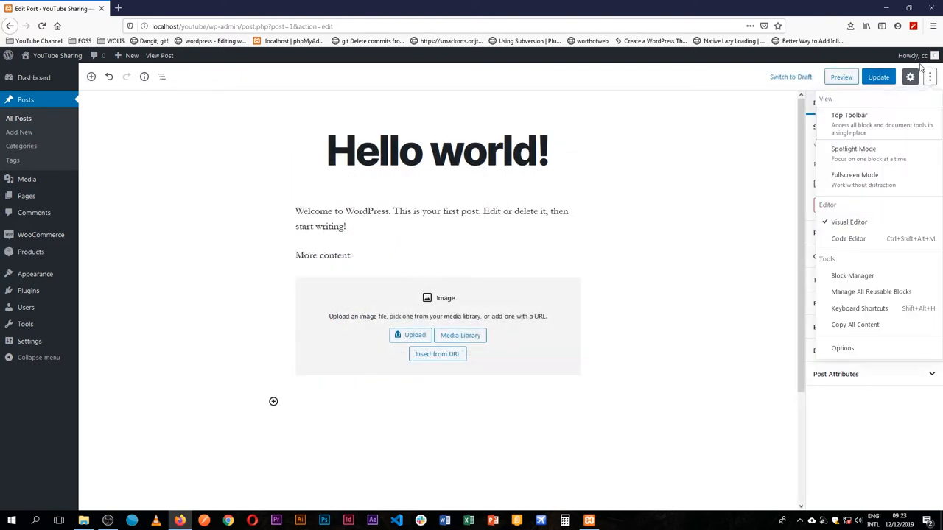
mouse_move(823, 98)
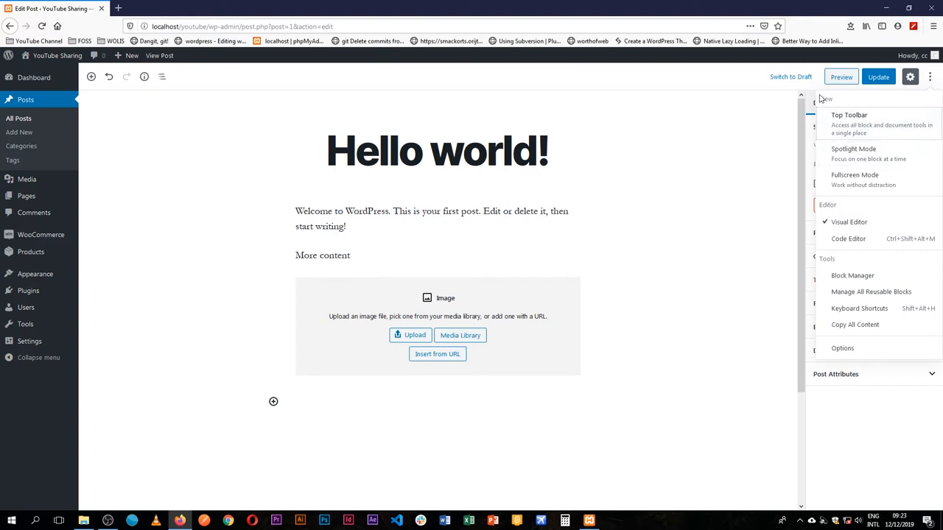
mouse_move(827, 100)
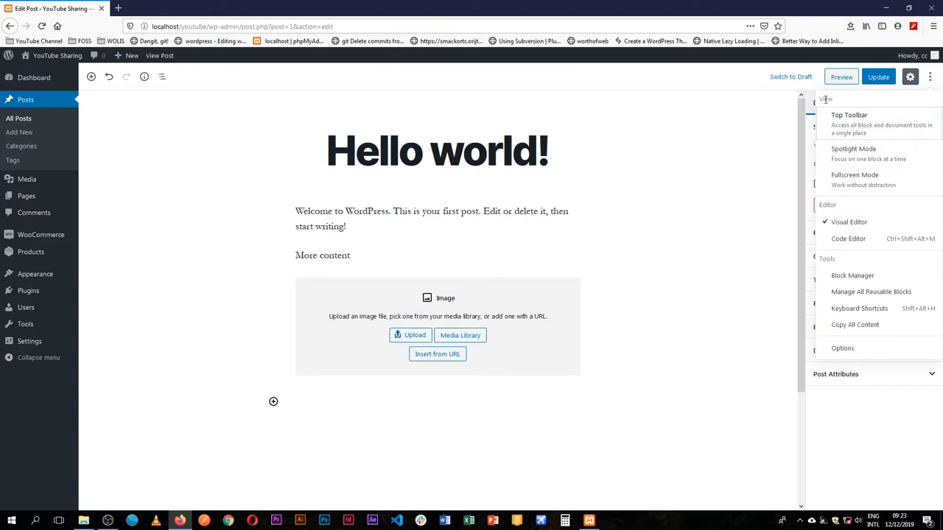
mouse_move(828, 207)
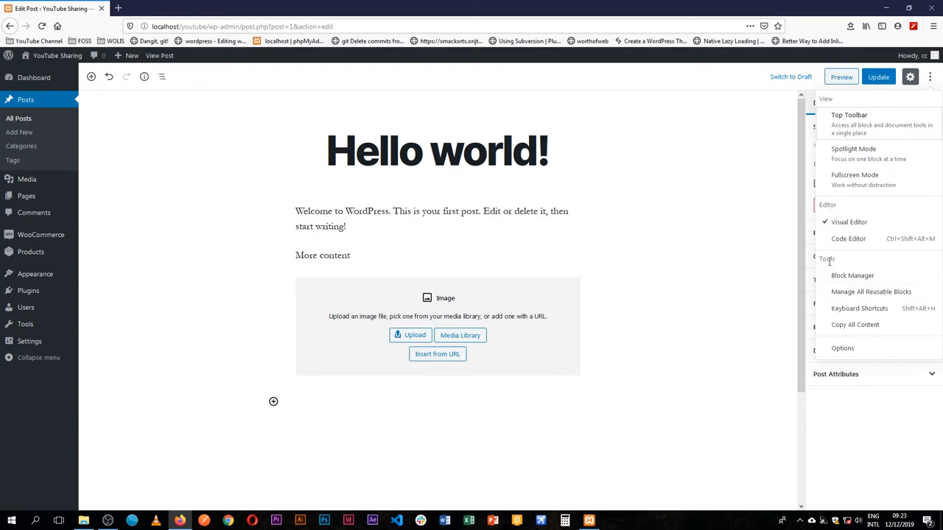
mouse_move(827, 257)
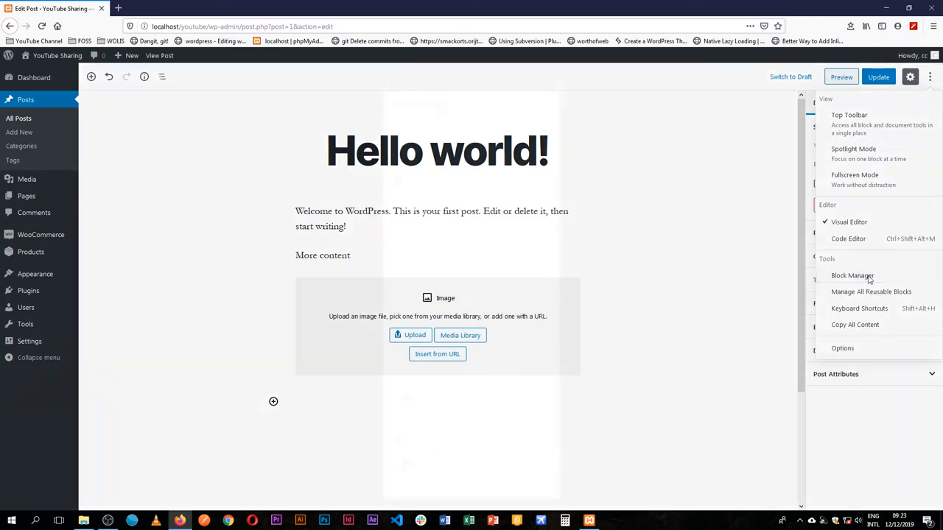
Open Block Manager and scroll through the block list, unchecking blocks until six are disabled.
click(851, 275)
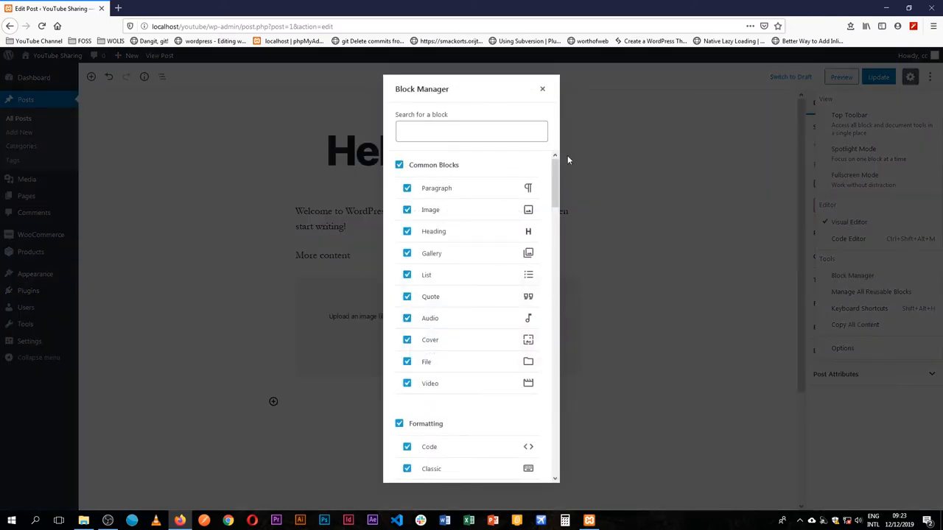
scroll(down, 3)
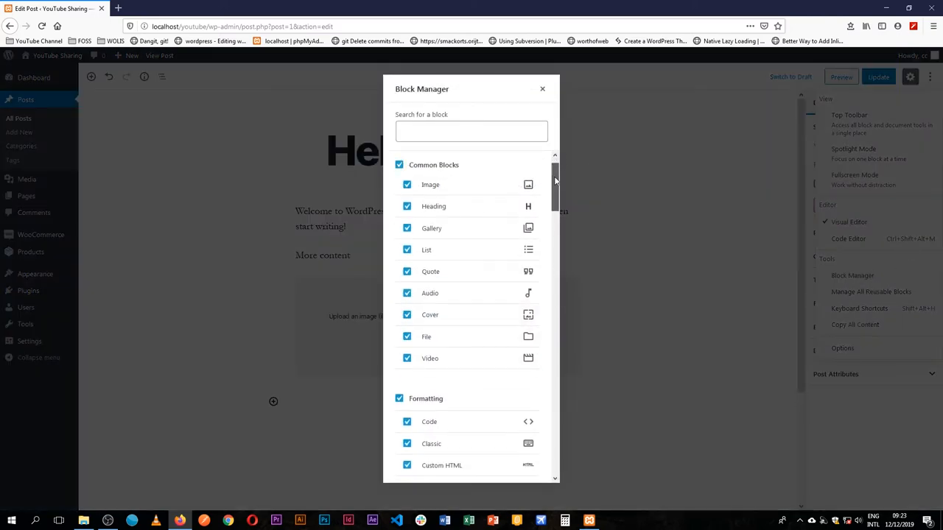
scroll(down, 3)
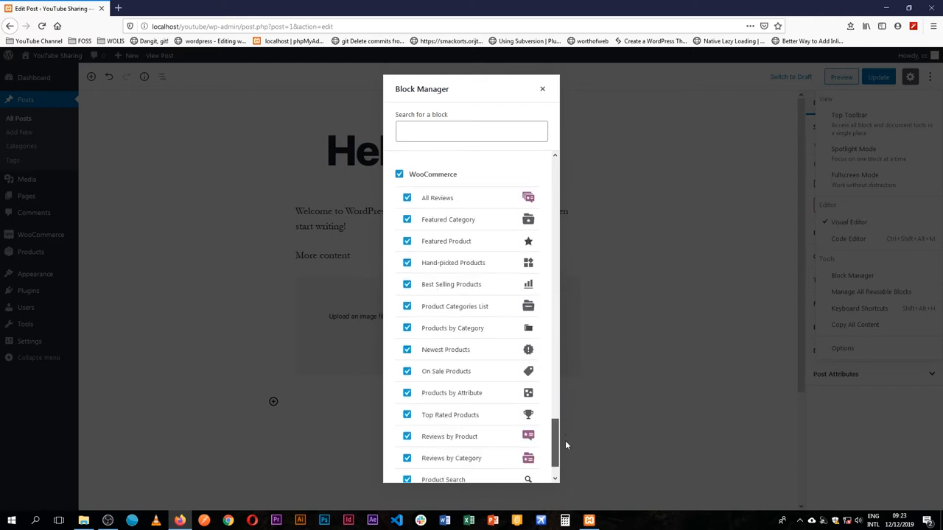
scroll(down, 3)
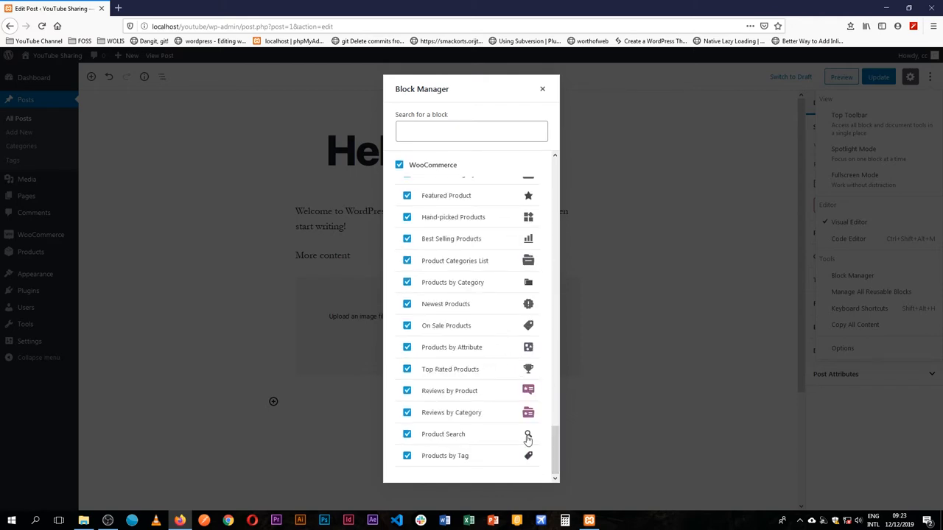
mouse_move(613, 317)
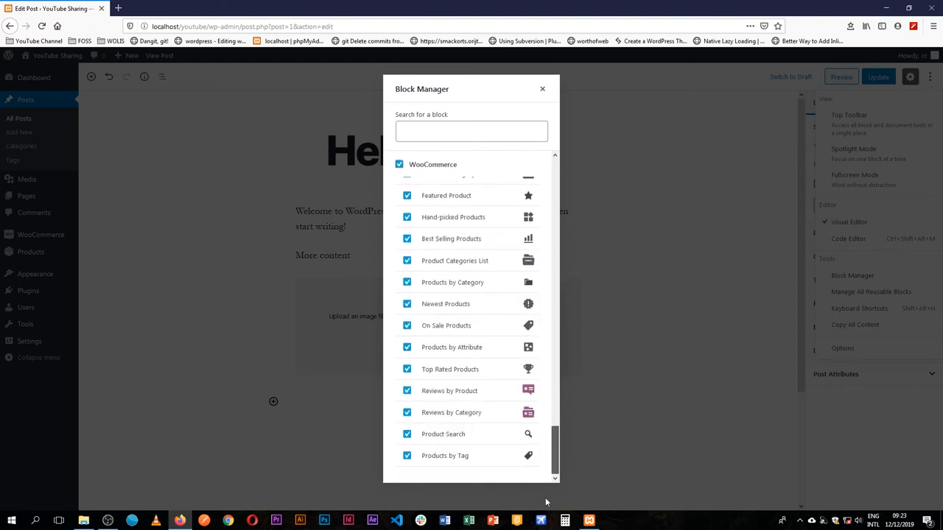
mouse_move(508, 212)
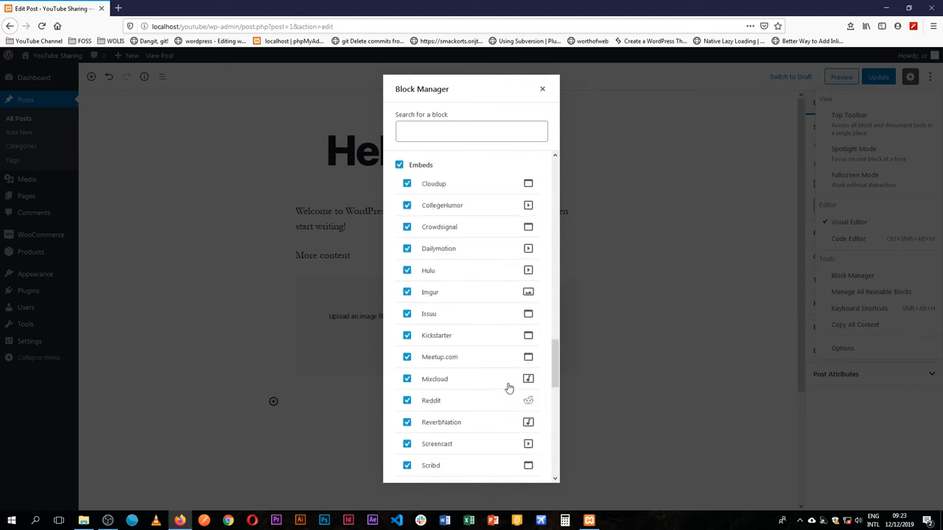
scroll(down, 3)
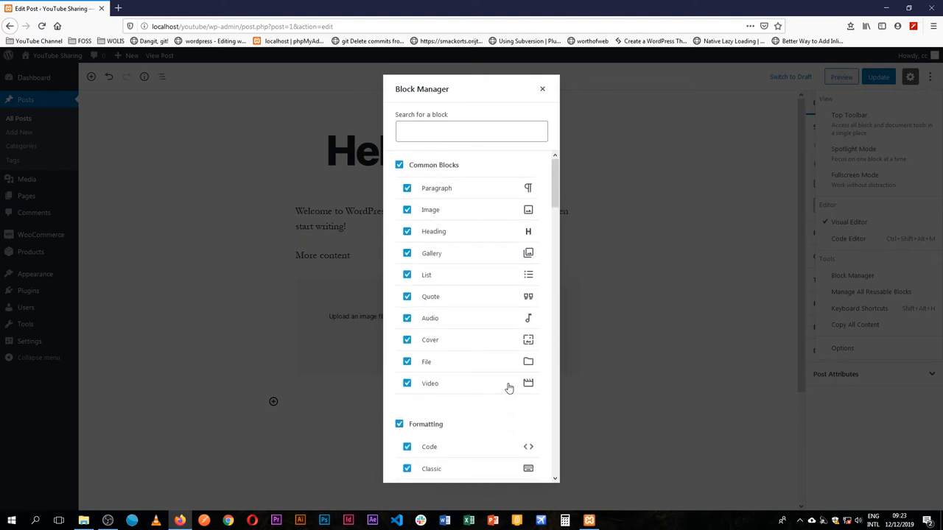
mouse_move(560, 195)
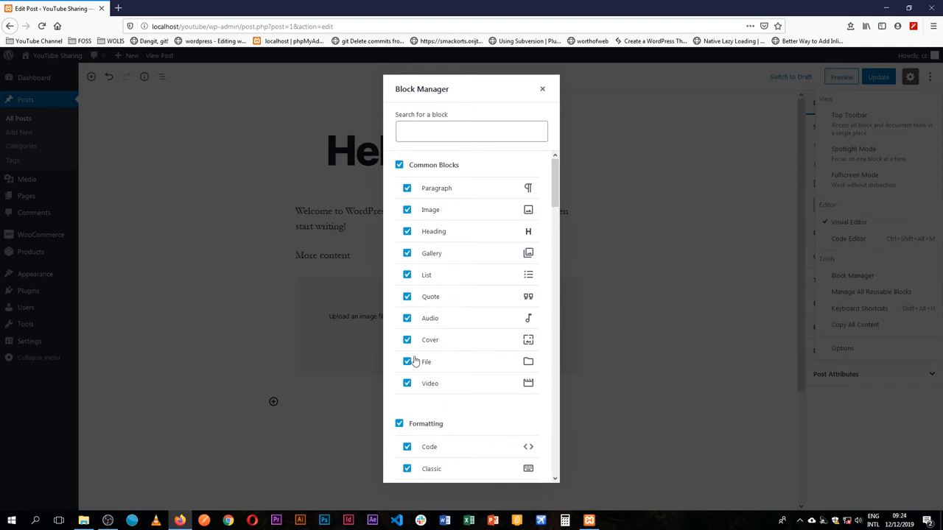
scroll(down, 3)
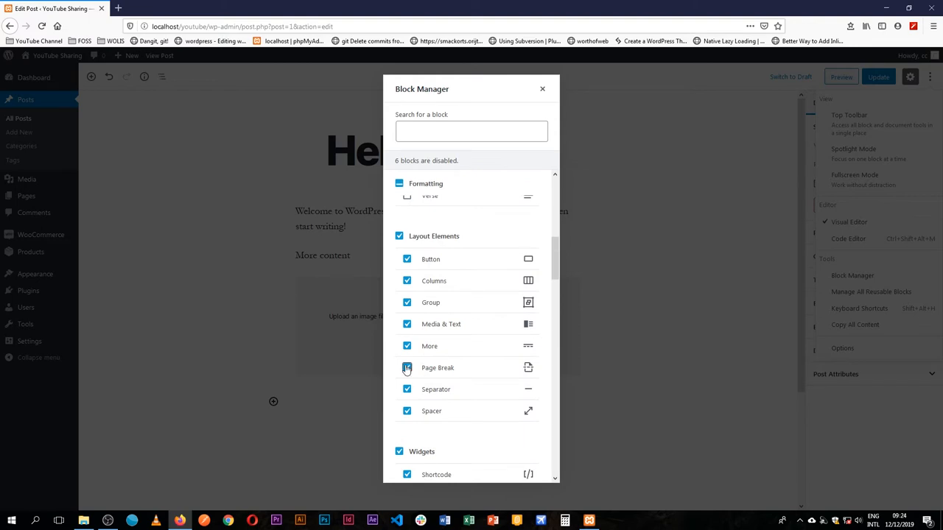
Disable further blocks in Block Manager, close it, and begin a /ta block search.
click(407, 368)
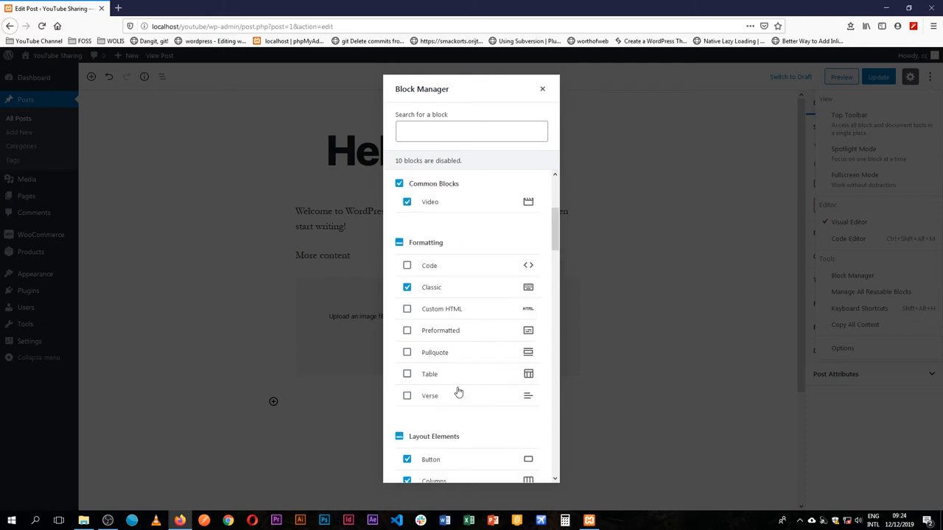
mouse_move(439, 383)
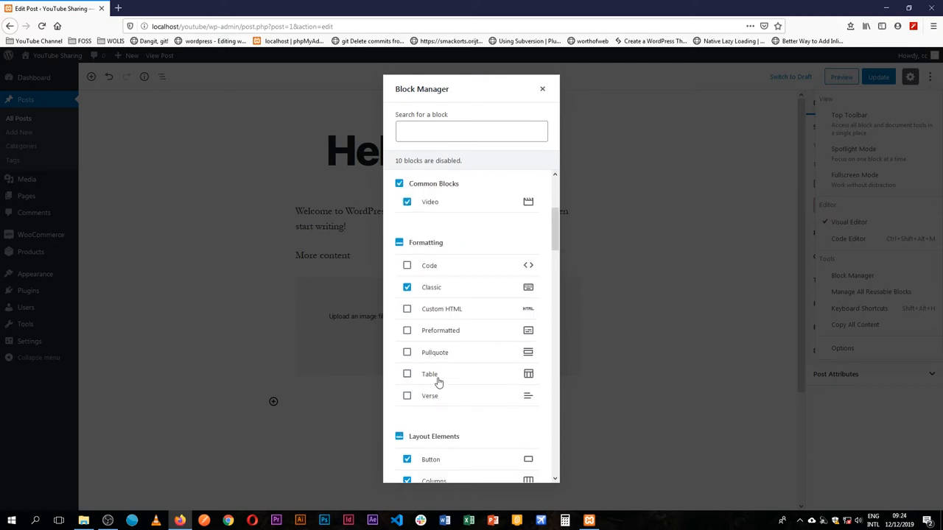
click(542, 88)
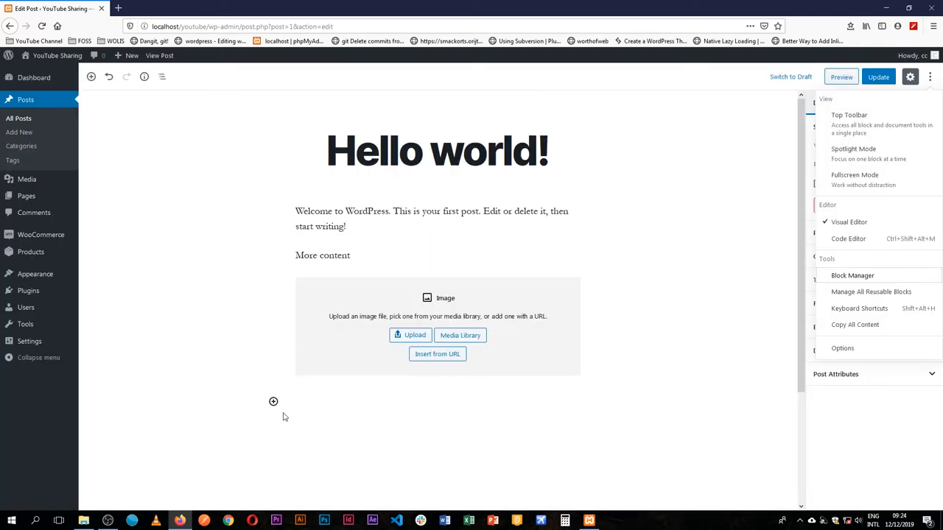
text(/ta)
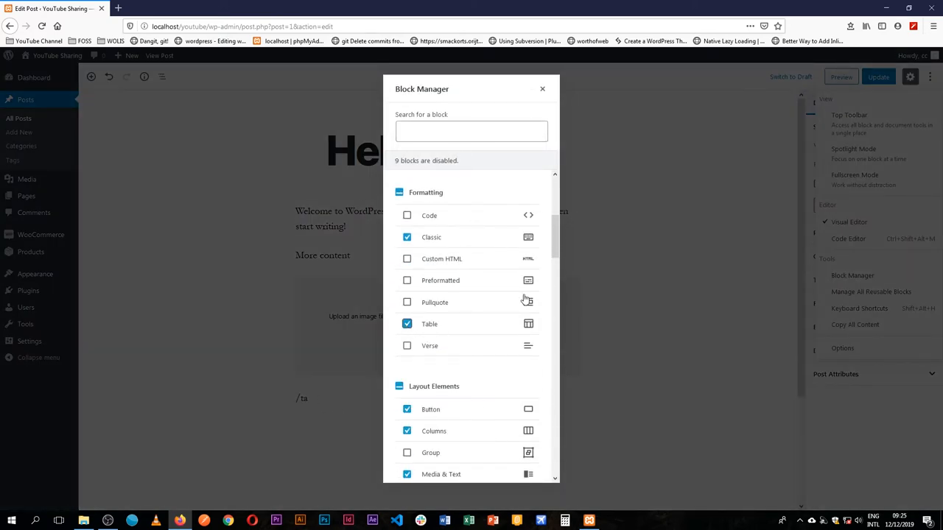
Insert a Table block via /tab and create it with 2 columns and 2 rows.
click(542, 89)
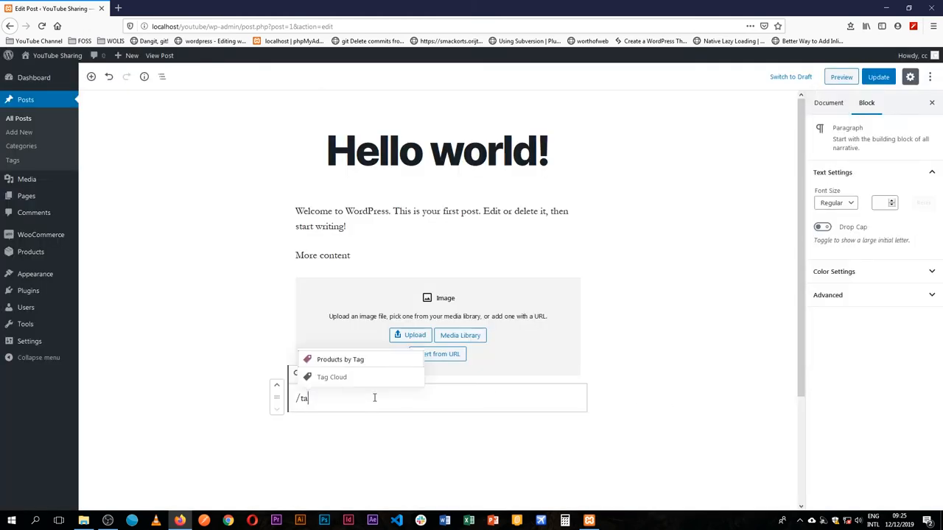
text(b)
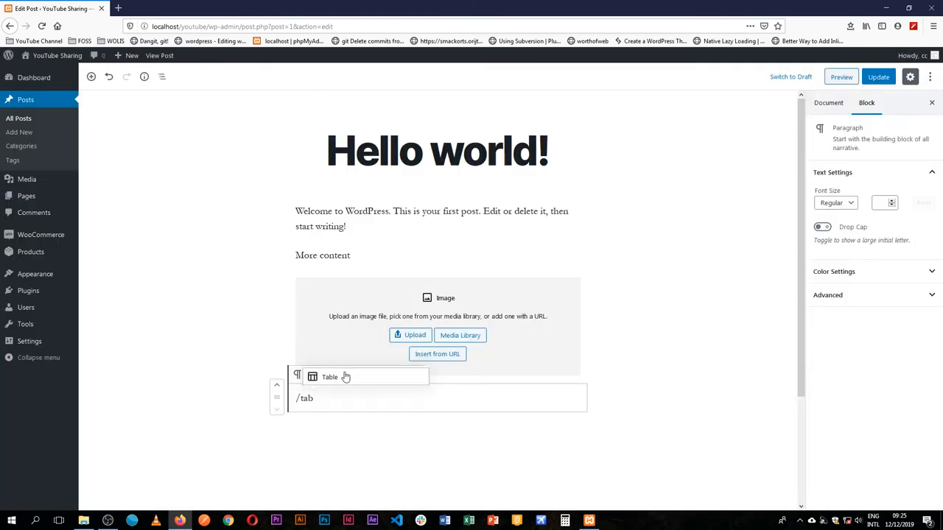
click(330, 377)
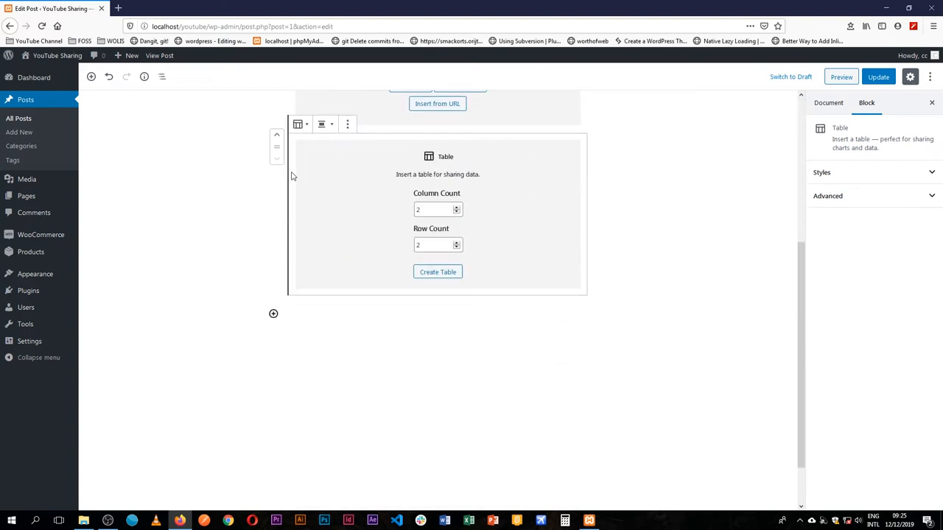
click(438, 271)
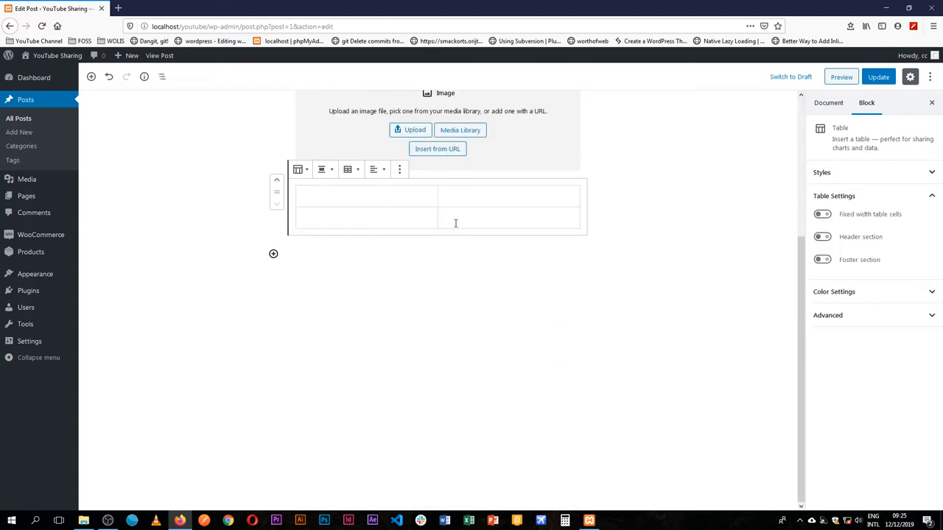
click(852, 275)
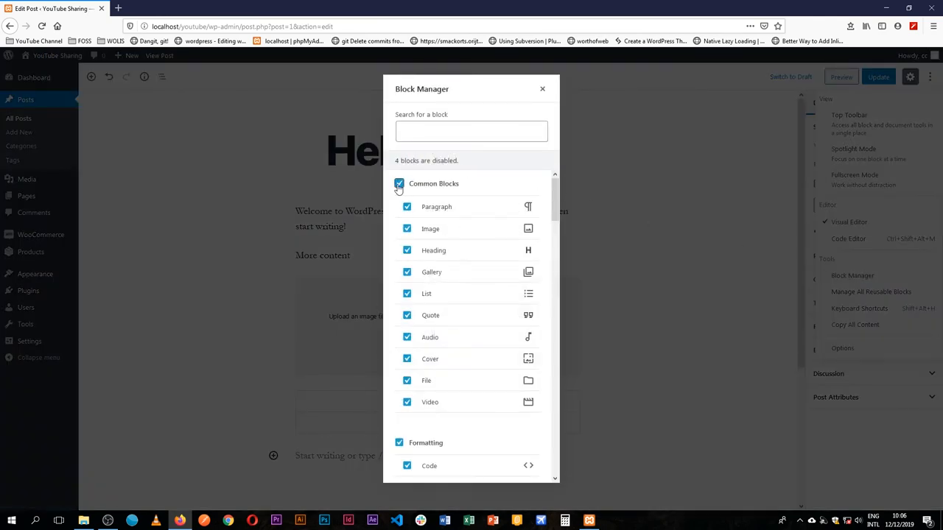
Toggle the Common Blocks group off and back on so all of them stay enabled.
click(407, 183)
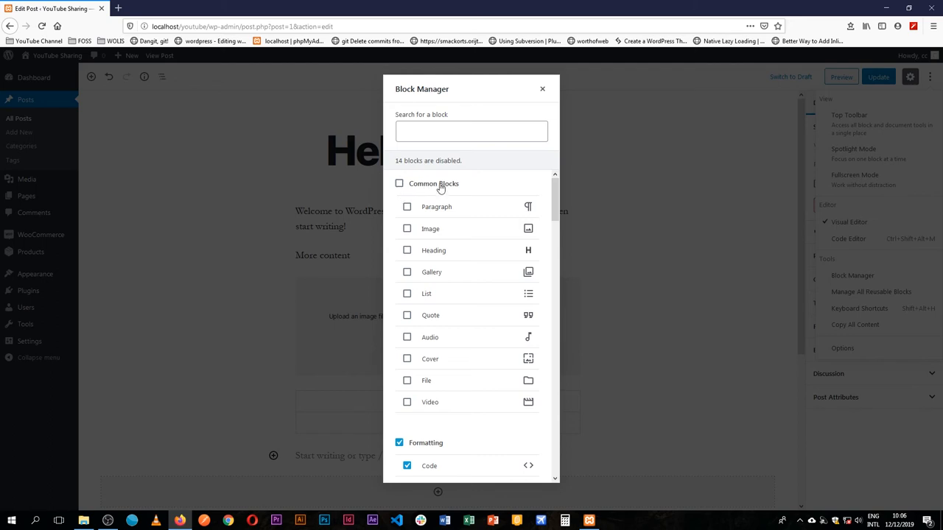
click(407, 183)
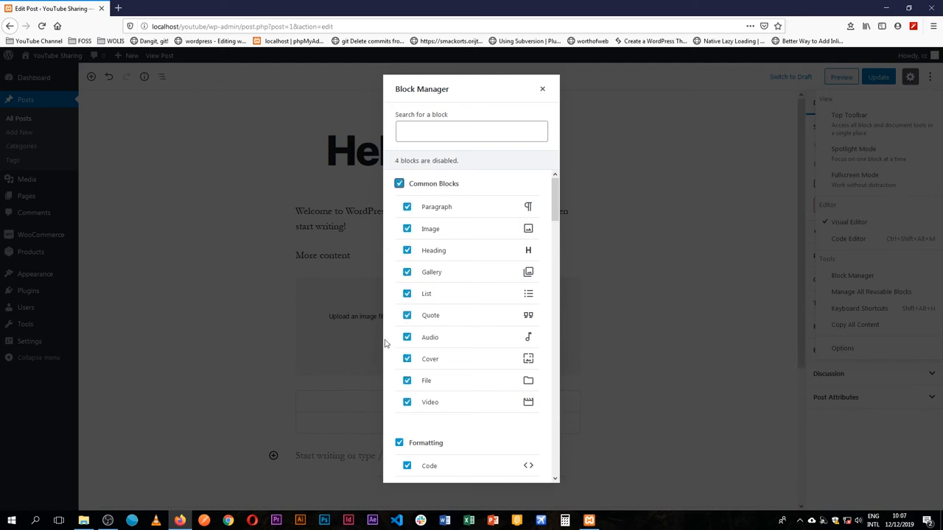
click(405, 336)
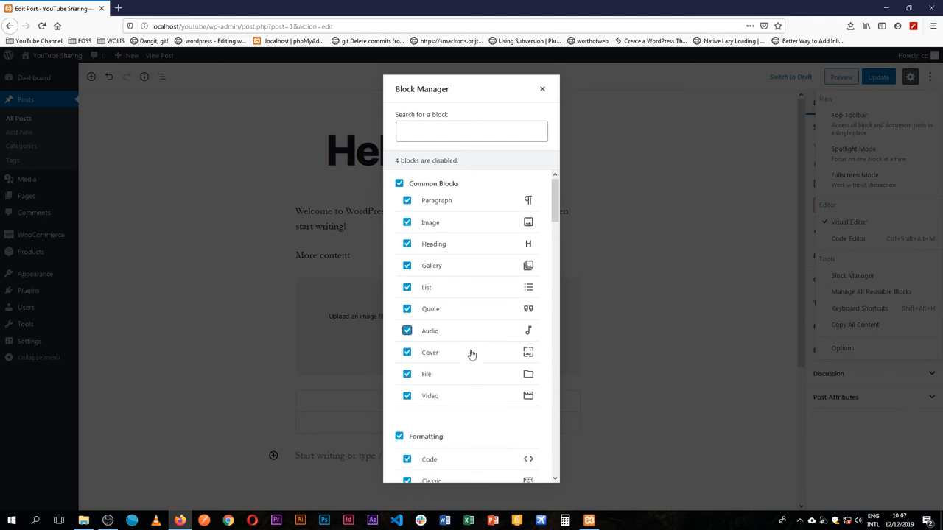
Re-enable Page Break, Separator, Spacer and Group so no blocks remain disabled.
scroll(down, 3)
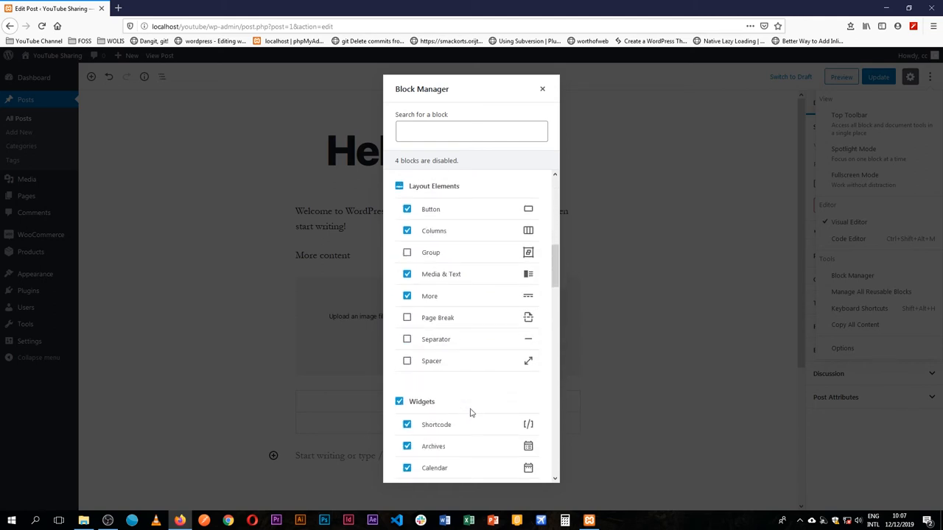
click(406, 319)
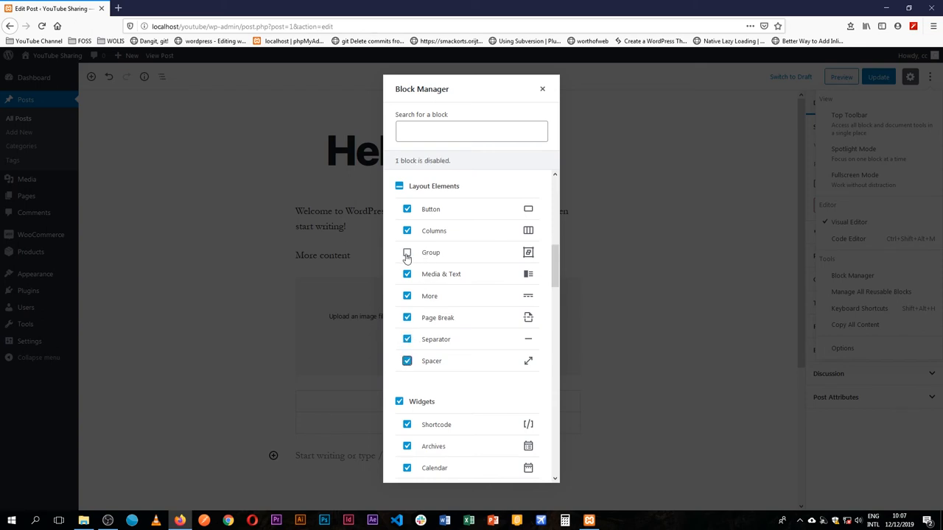
click(406, 251)
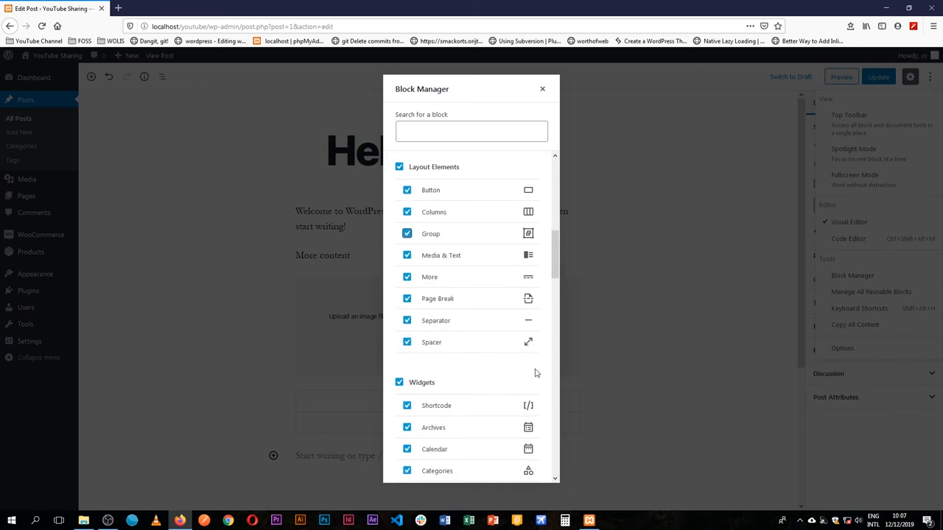
scroll(down, 3)
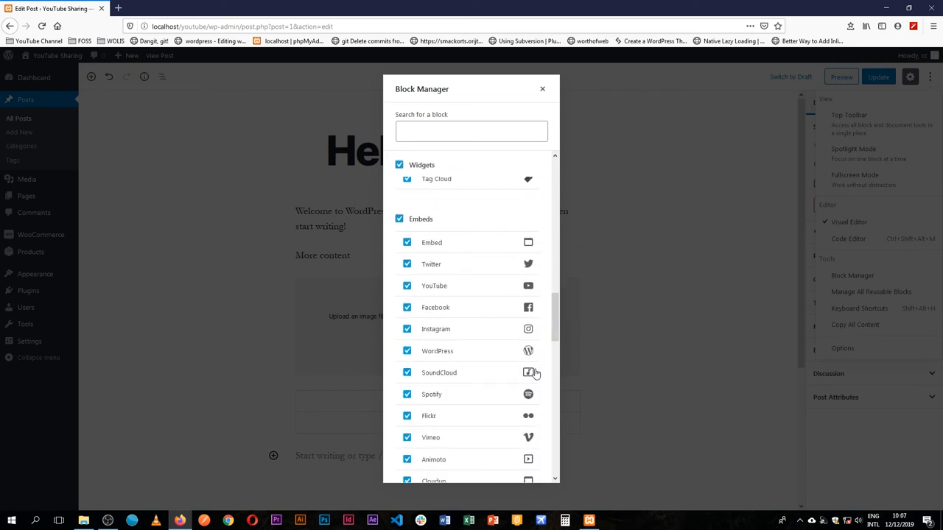
mouse_move(559, 383)
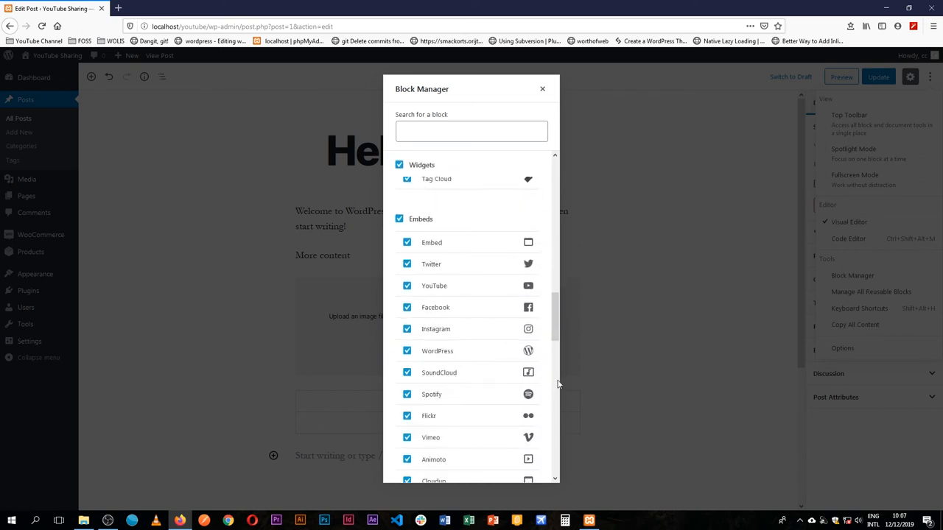
scroll(down, 3)
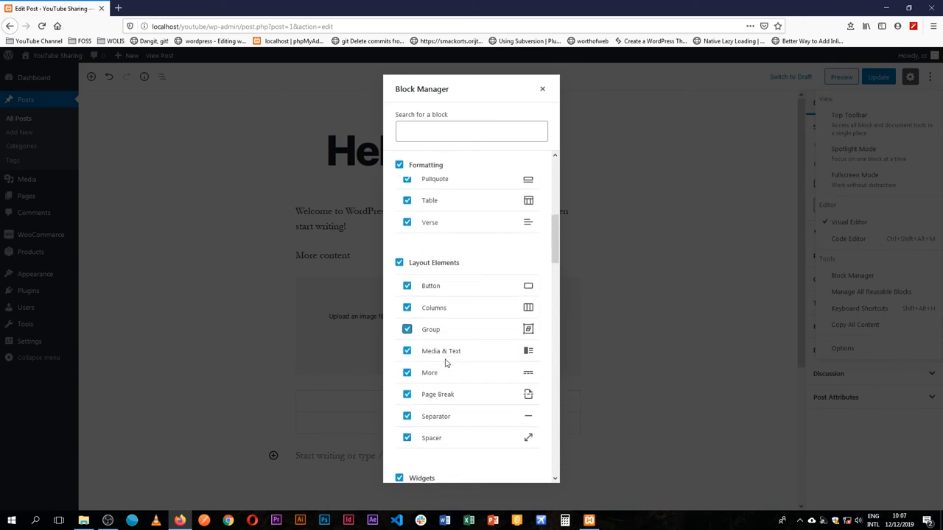
scroll(down, 3)
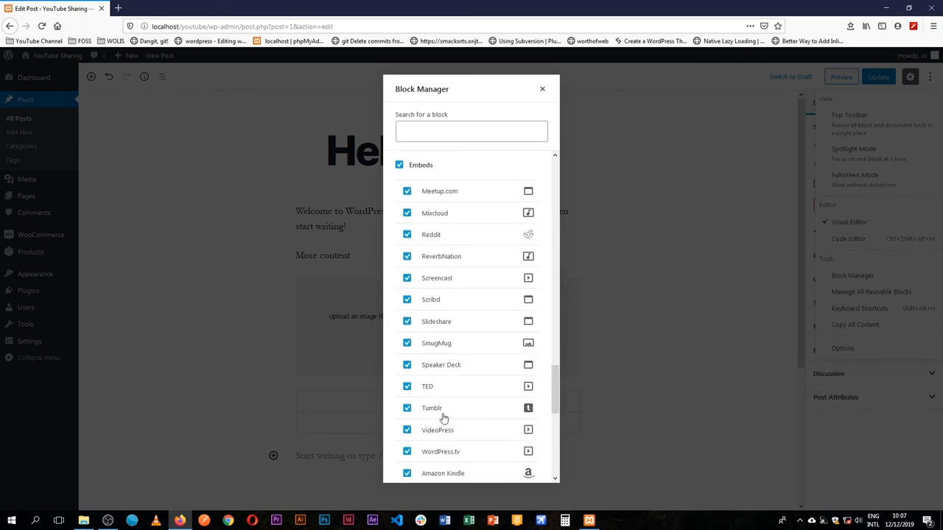
Leave the Block Manager and copy all of the Hello world post's content.
scroll(down, 3)
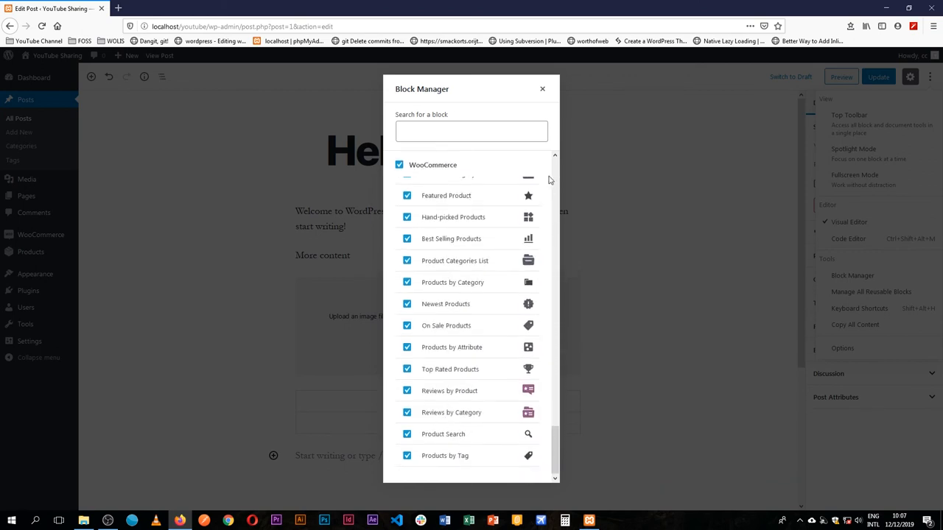
click(542, 88)
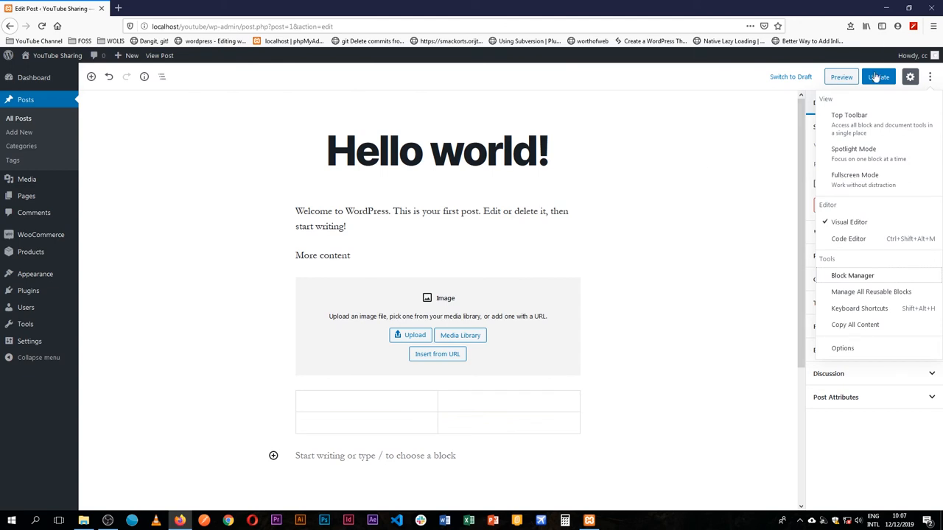
mouse_move(858, 308)
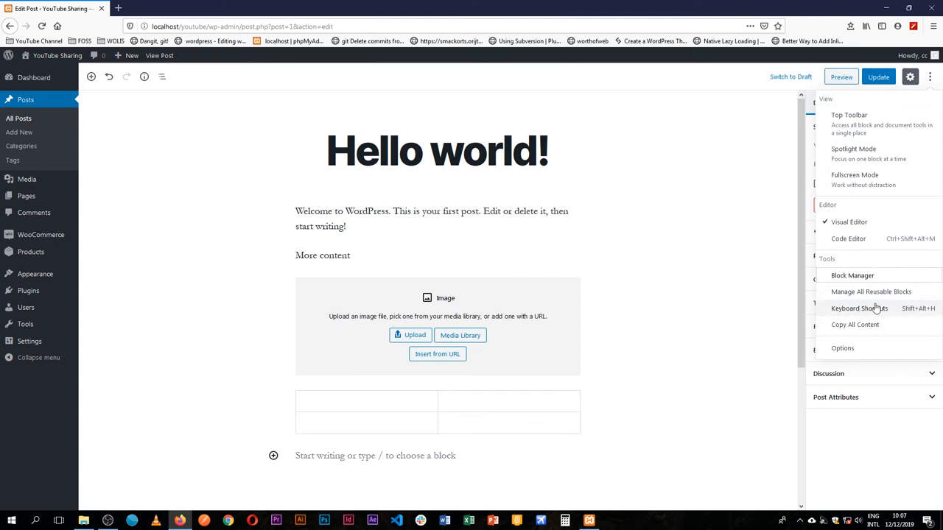
mouse_move(863, 327)
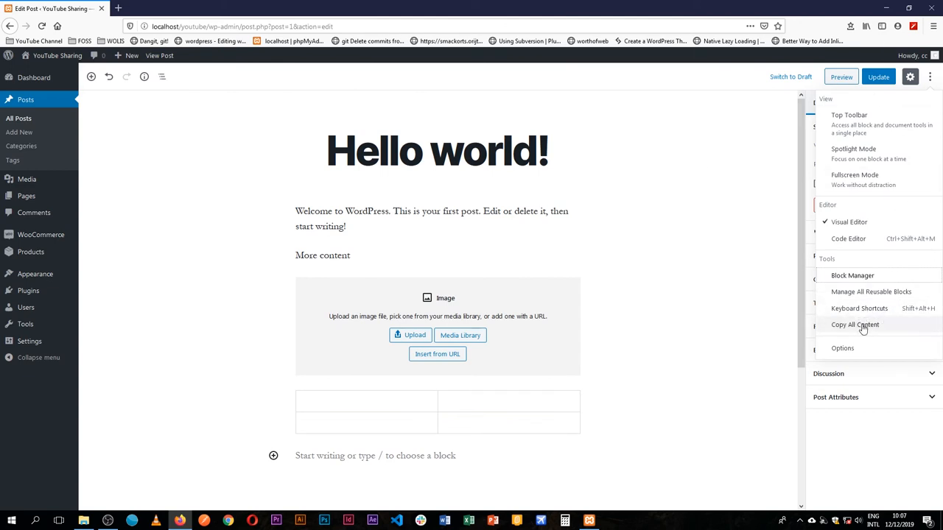
click(856, 326)
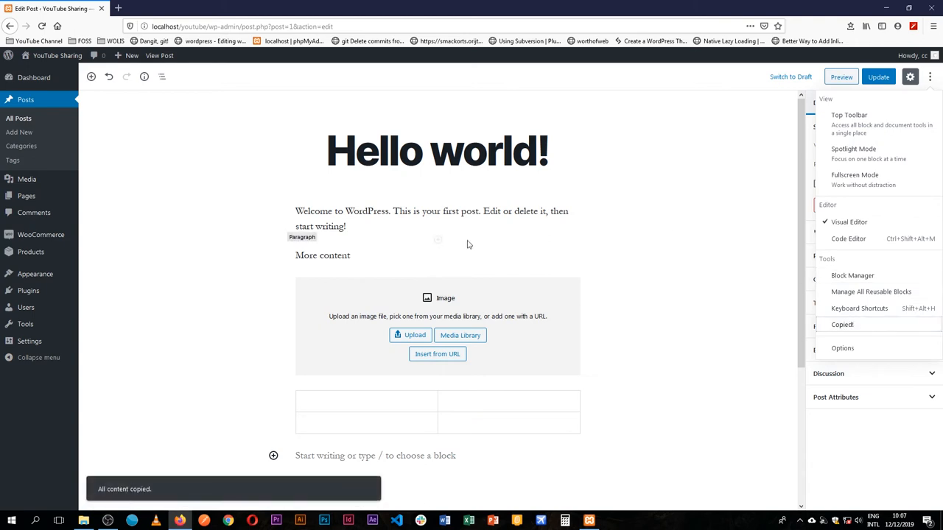
mouse_move(571, 245)
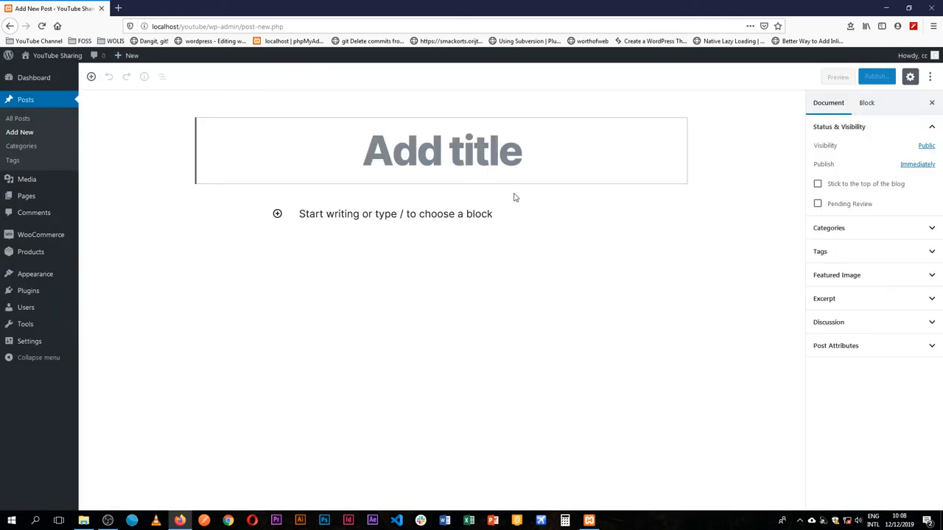
Paste the copied Hello world content into the empty body of the new post.
click(395, 213)
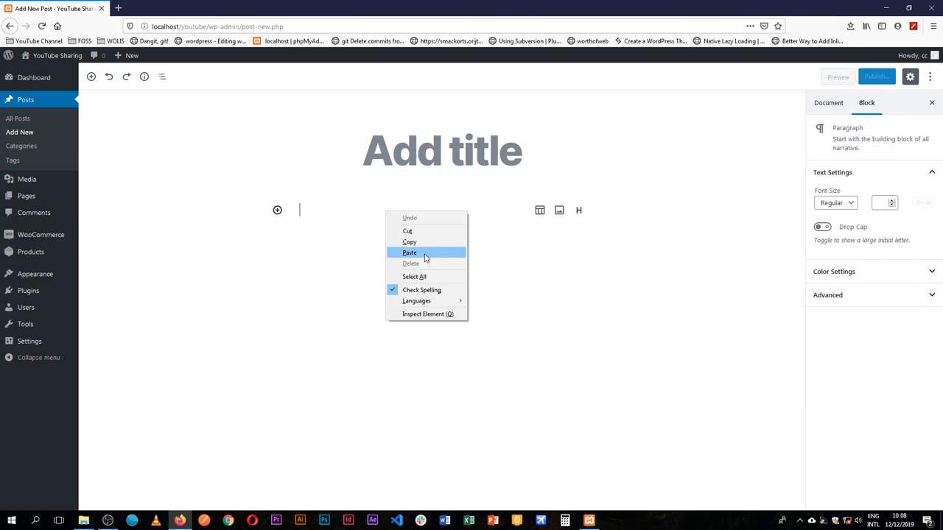
click(410, 254)
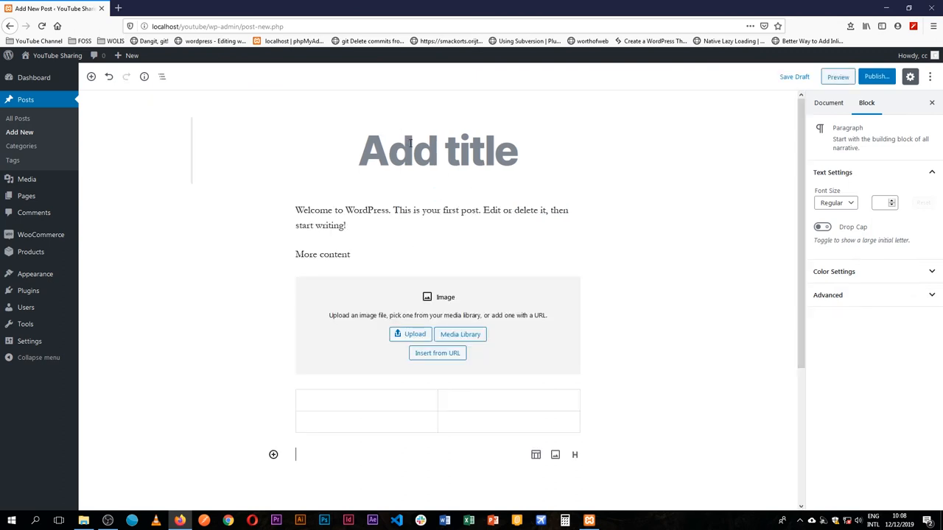
click(439, 151)
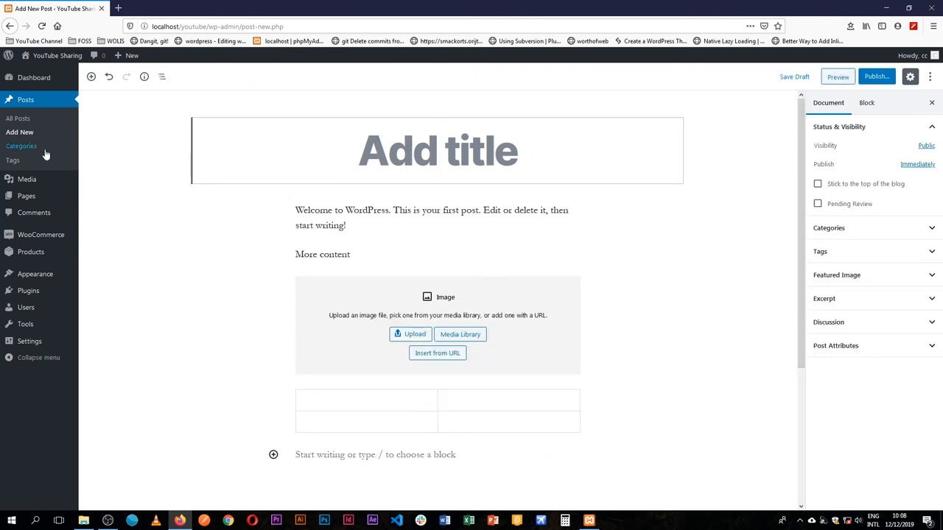
mouse_move(743, 150)
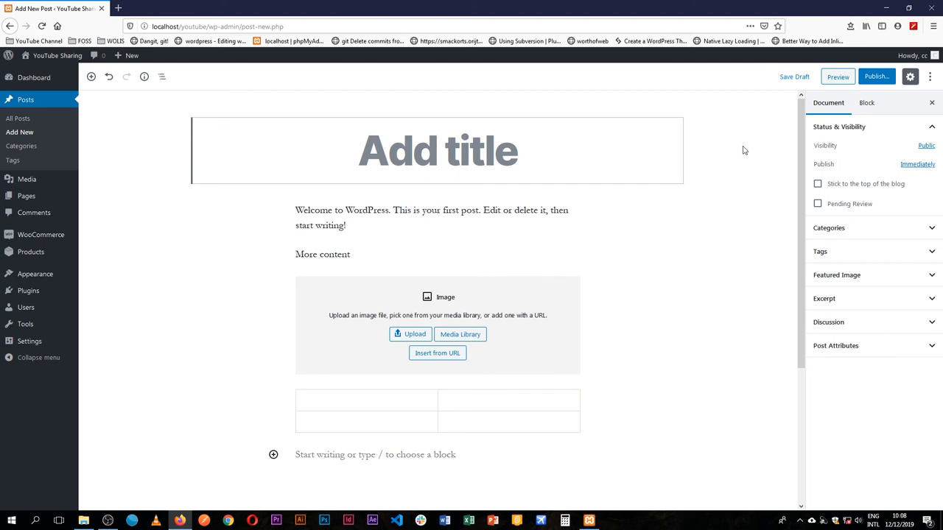
In the editor Options, toggle pre-publish checks off and back on.
click(919, 77)
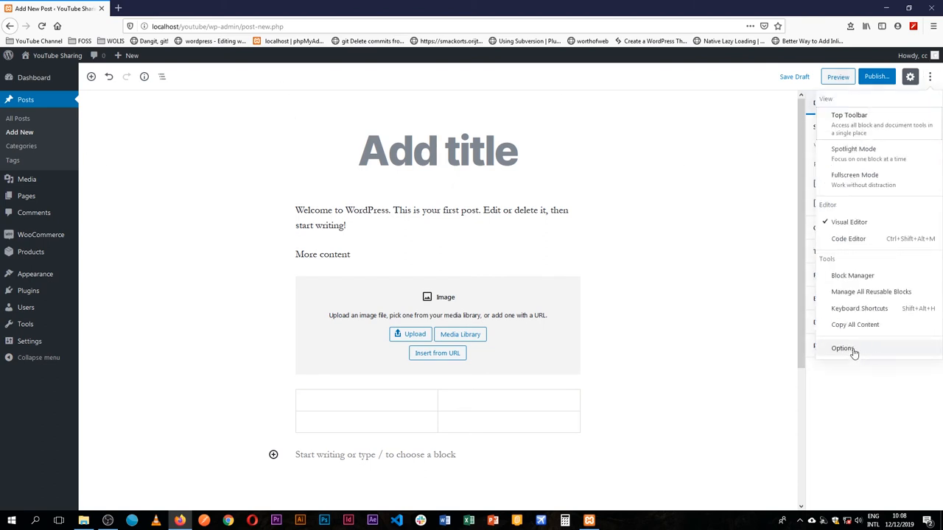
click(843, 348)
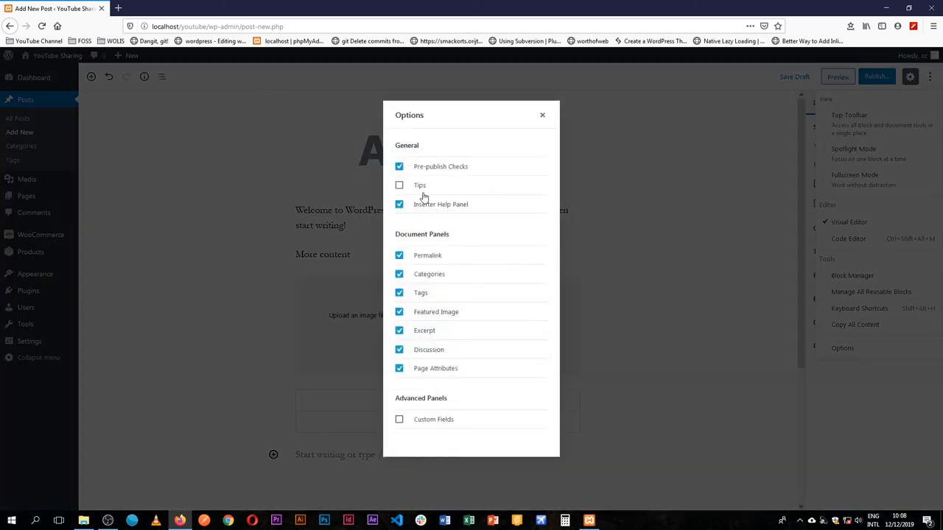
click(398, 165)
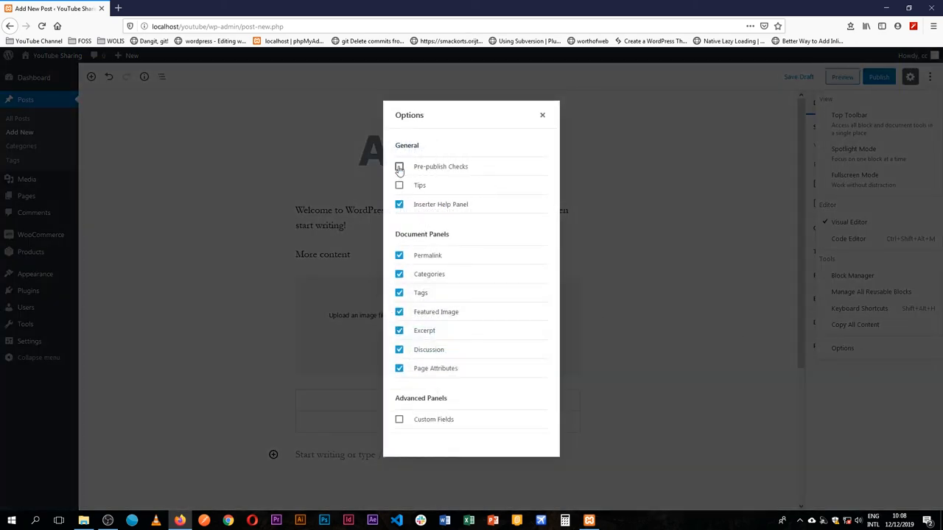
click(398, 165)
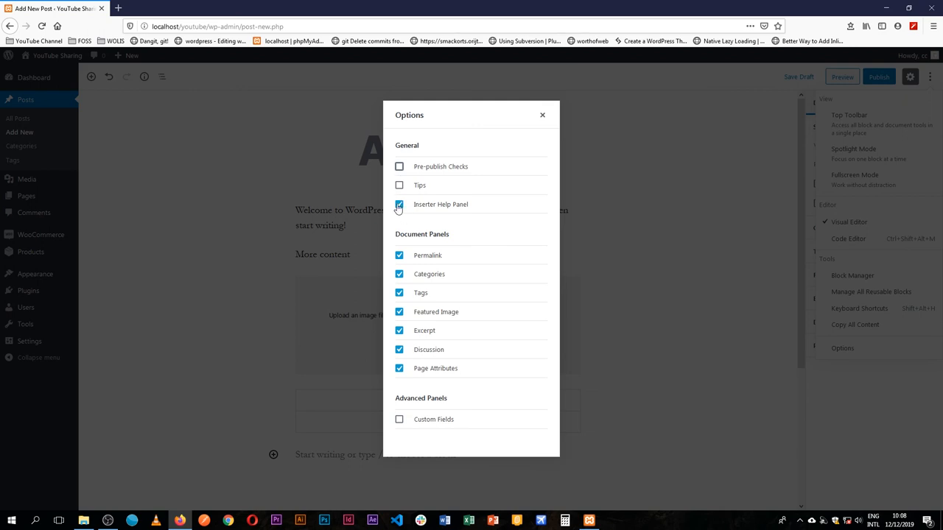
click(398, 165)
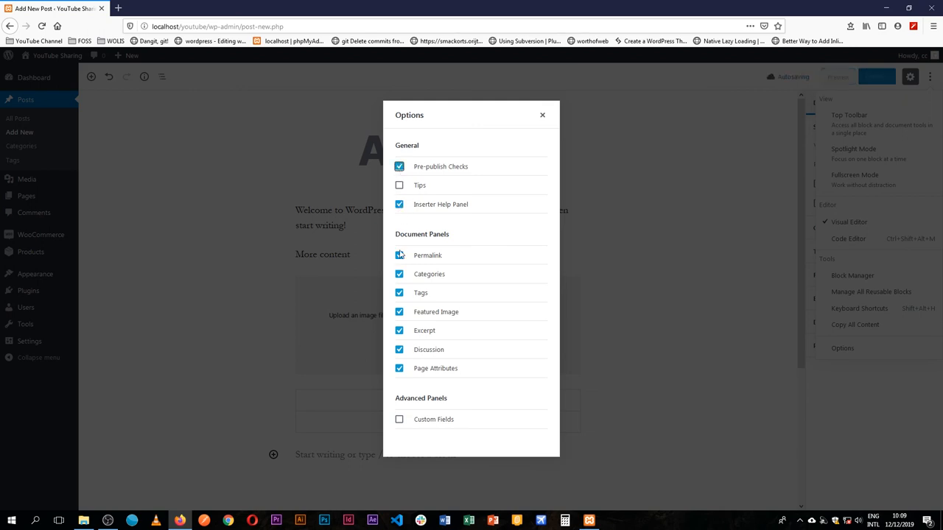
Hide the Permalink, Categories, Tags, Excerpt, Discussion and Page Attributes panels, keeping Featured Image.
click(398, 255)
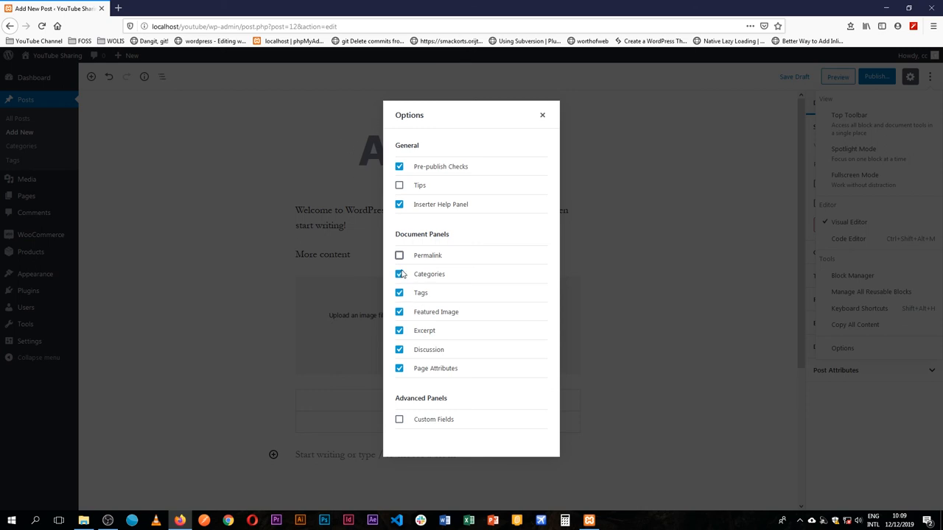
click(400, 274)
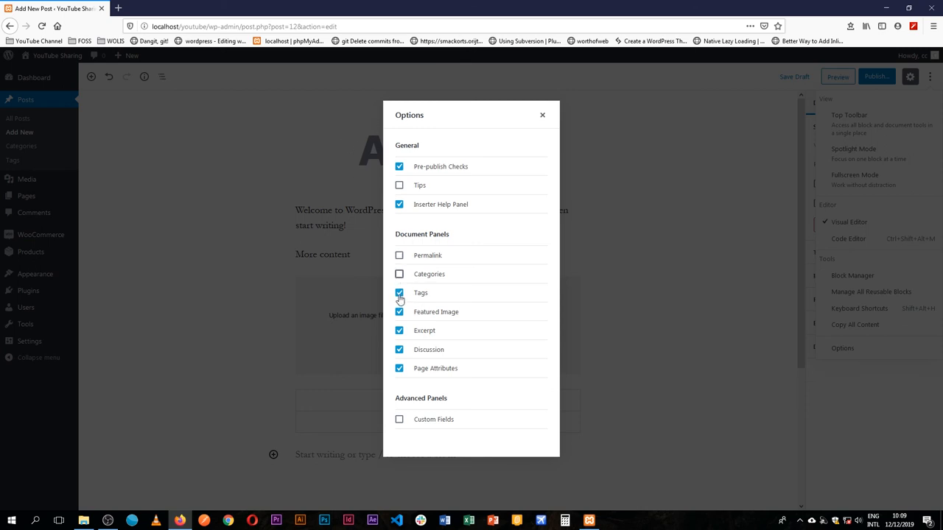
click(398, 291)
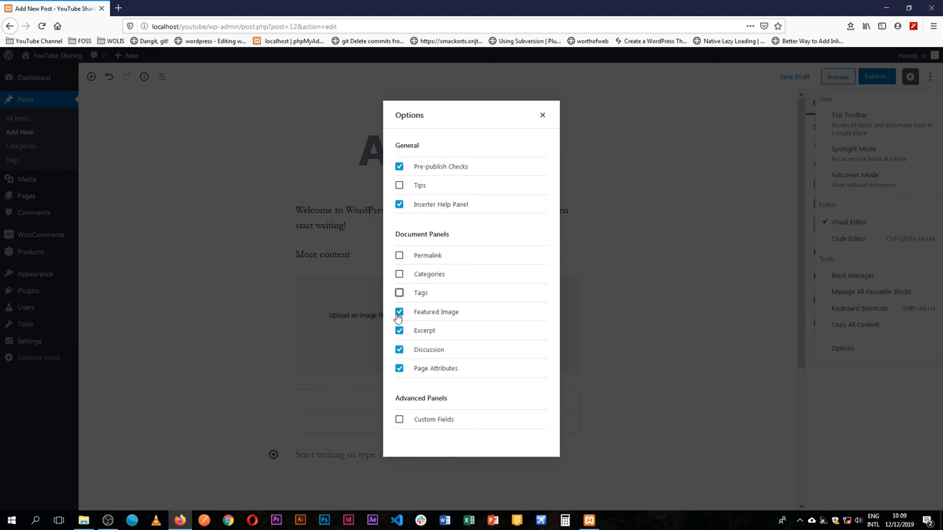
click(399, 330)
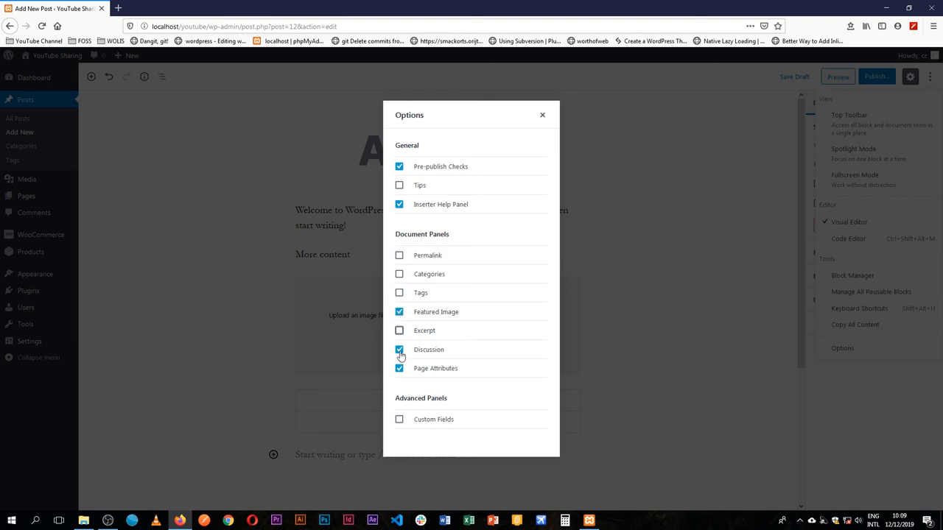
click(398, 351)
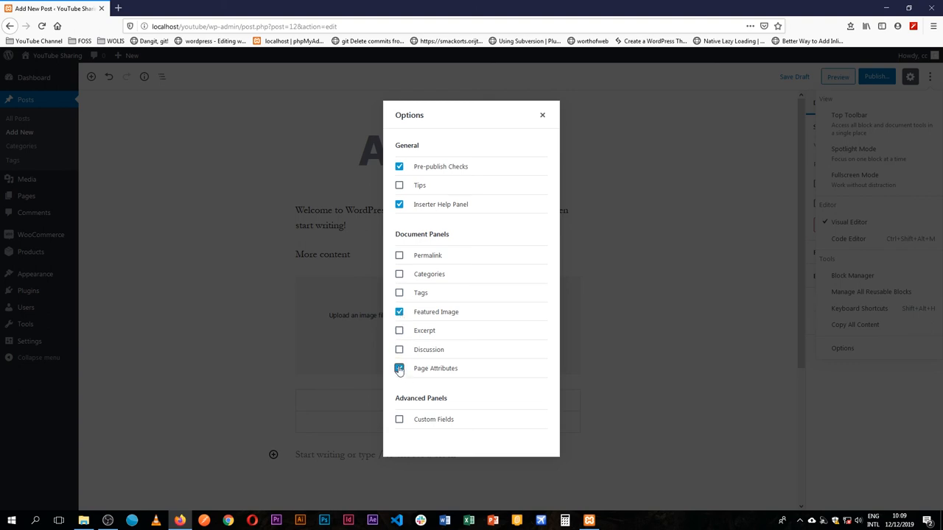
click(398, 368)
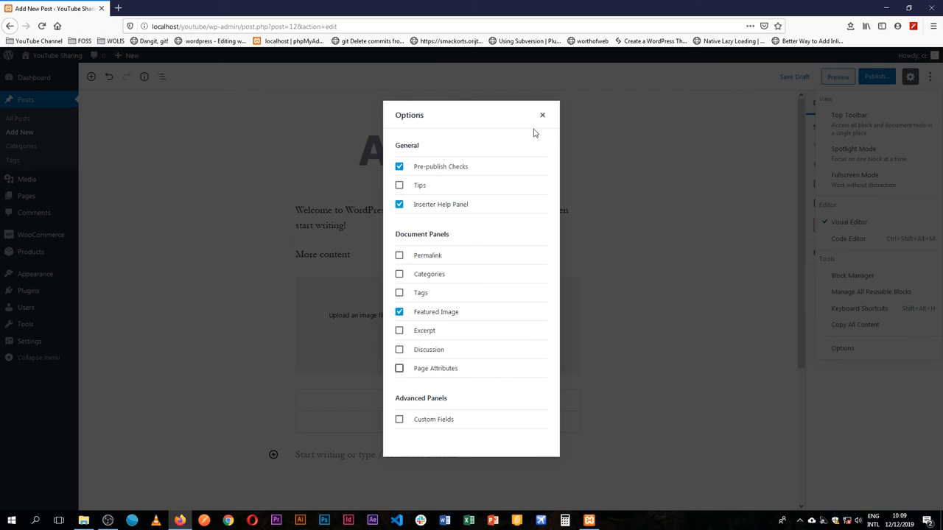
mouse_move(542, 115)
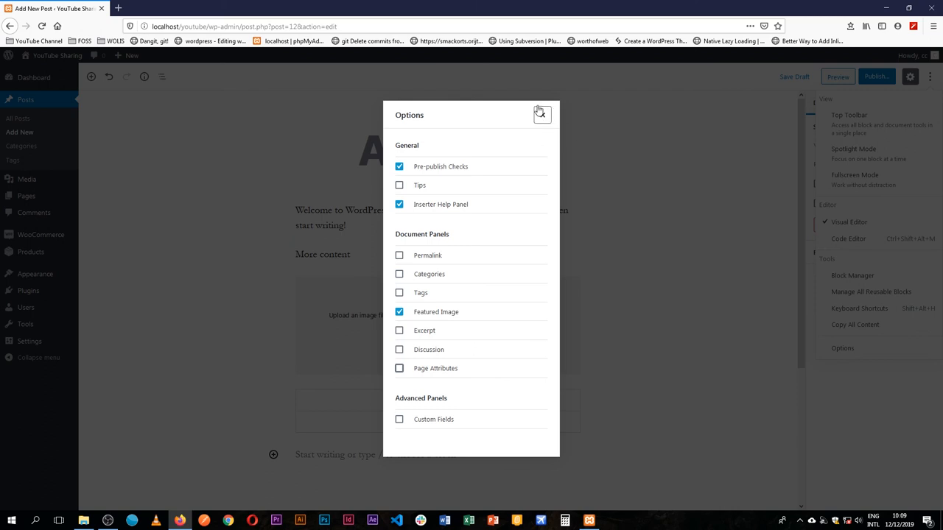
mouse_move(542, 116)
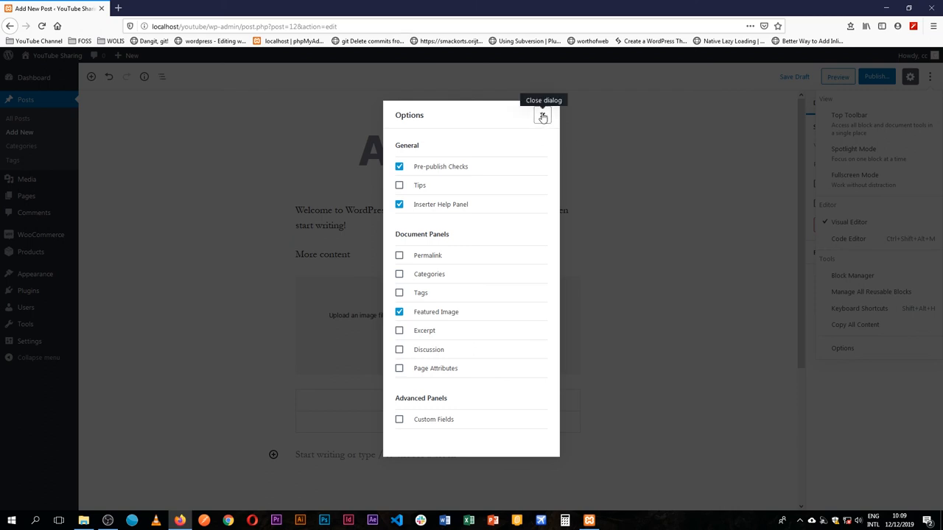
click(543, 114)
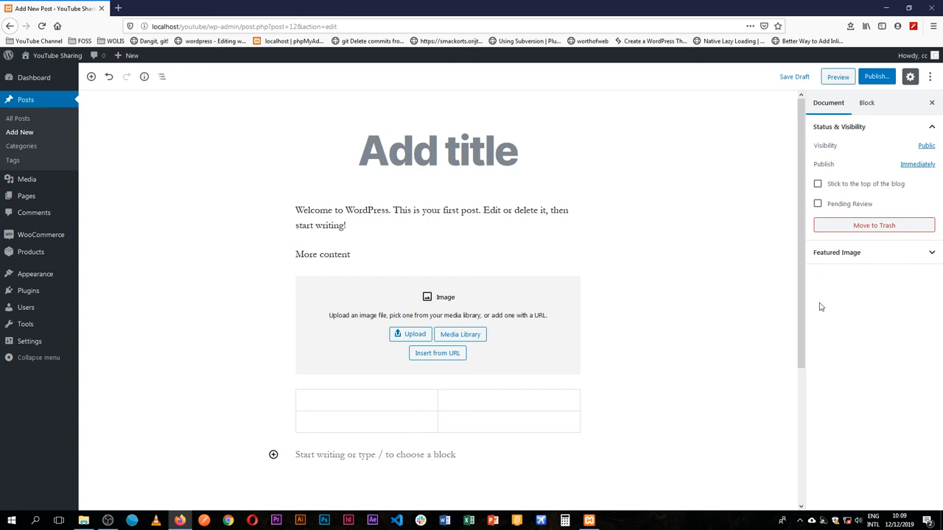
Show the Categories and Page Attributes panels again, then hide the post settings sidebar.
click(931, 76)
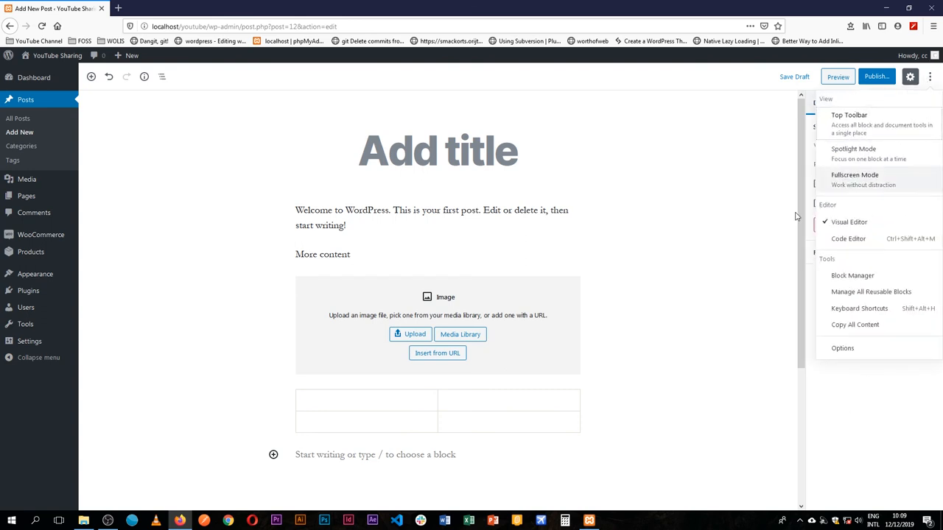
click(843, 348)
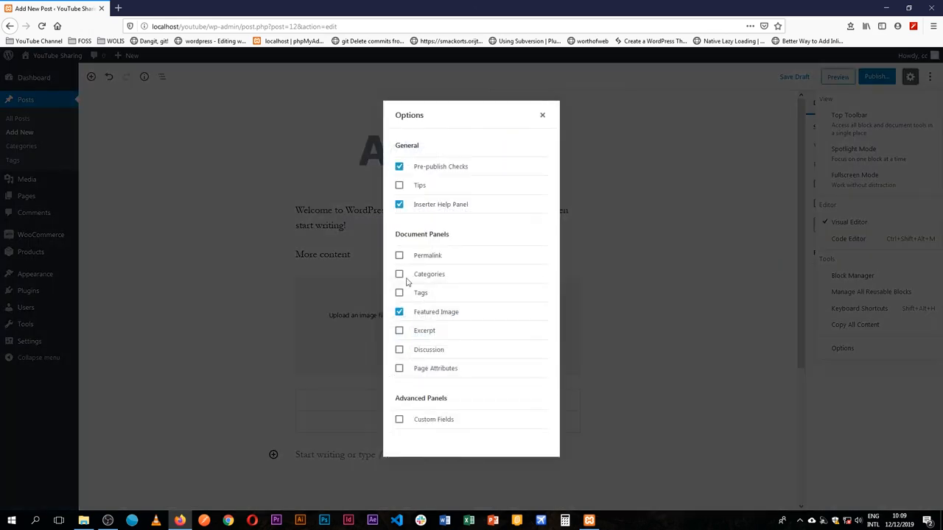
click(399, 275)
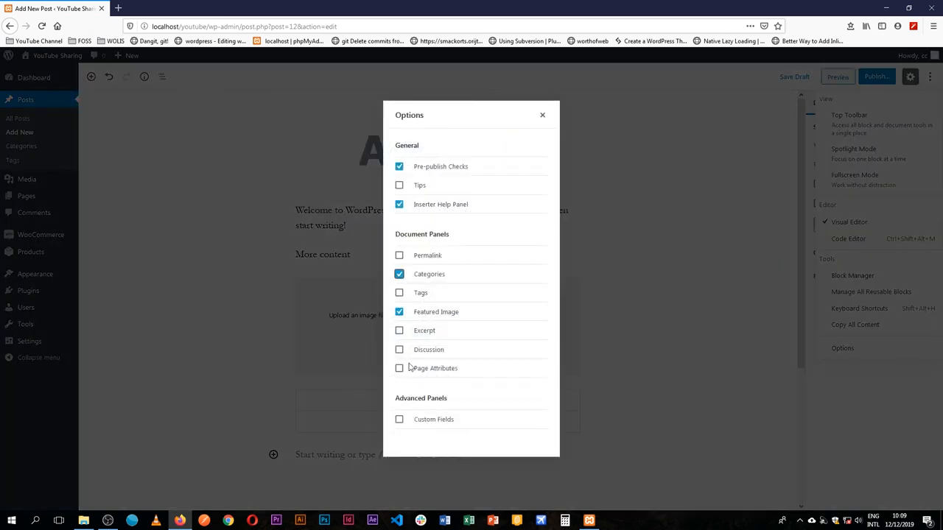
click(400, 369)
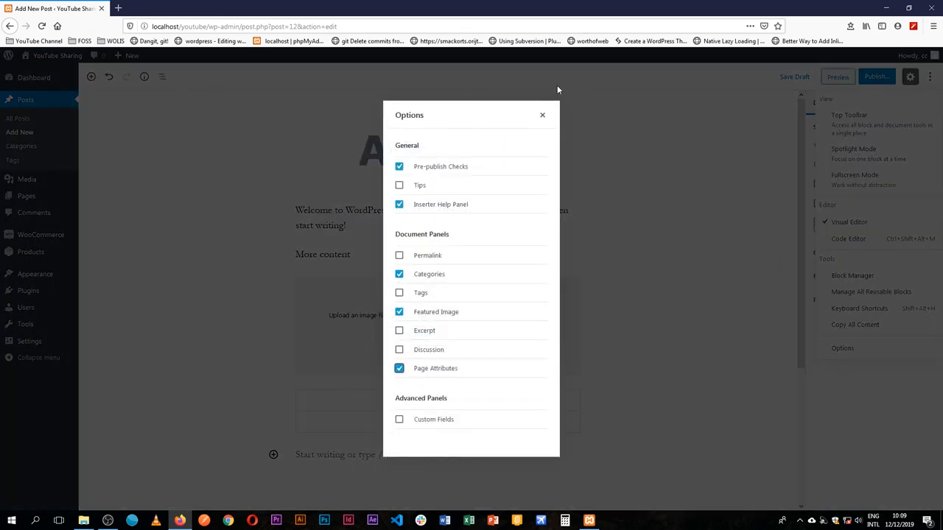
click(542, 115)
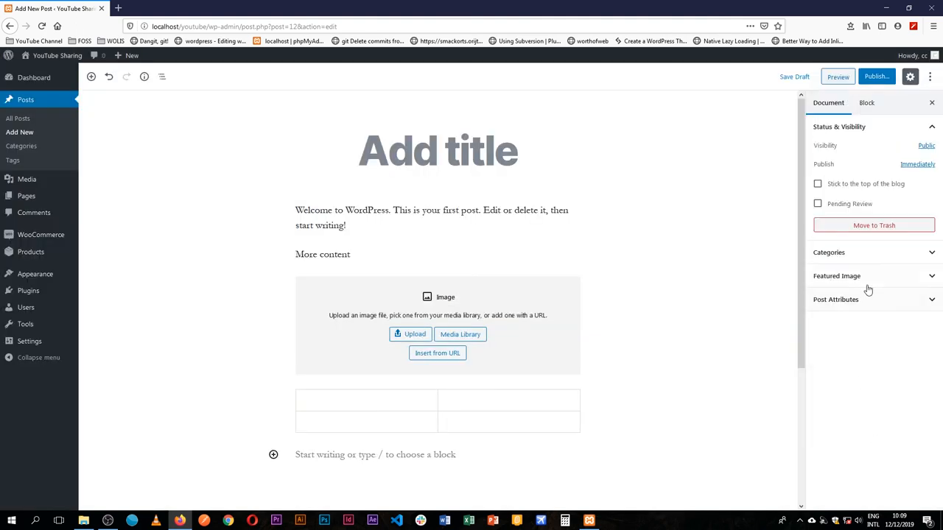
click(874, 275)
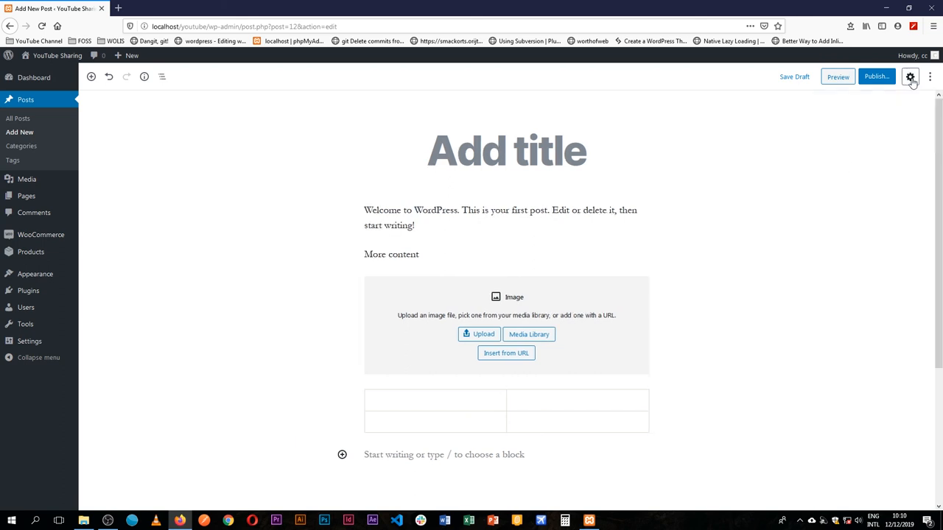
Show the post settings sidebar with Categories, Featured Image and Post Attributes.
click(931, 77)
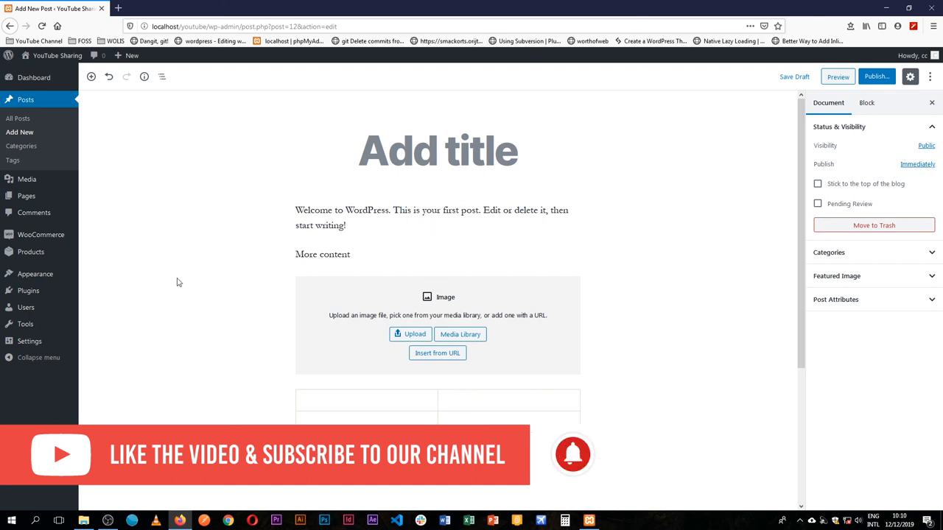
mouse_move(788, 208)
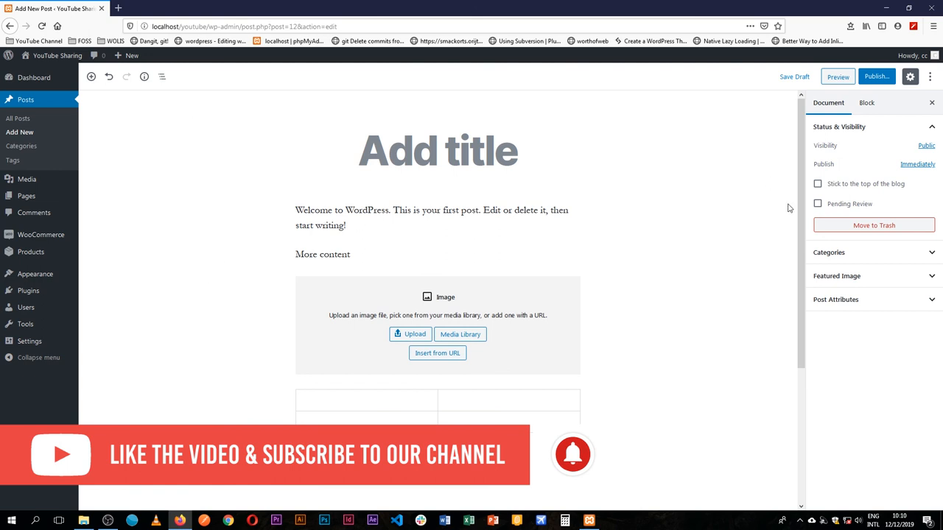
mouse_move(743, 156)
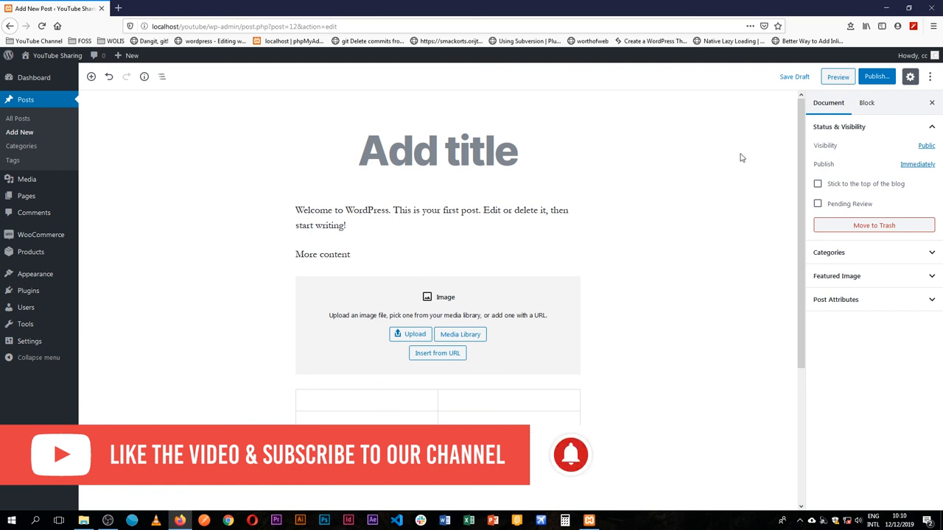